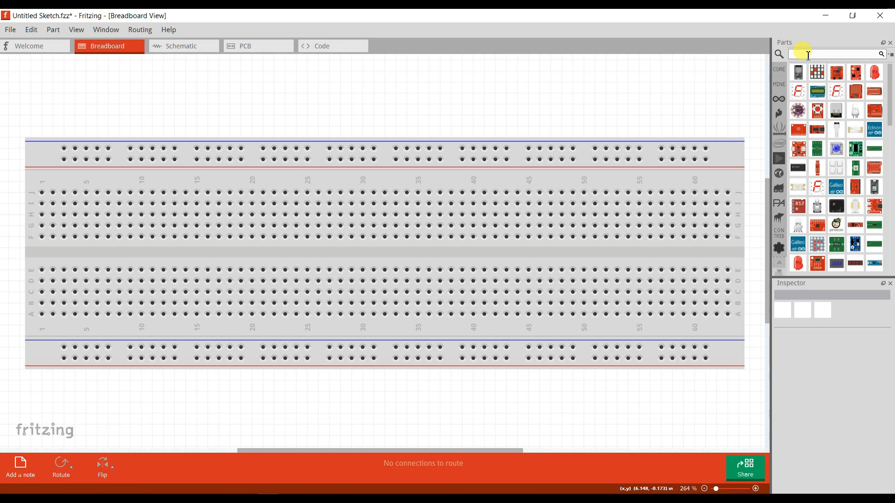
Search the Fritzing parts bin for 'Arduino' and pick the Arduino UNO for the breadboard
{"action": "type", "text": "Arduino"}
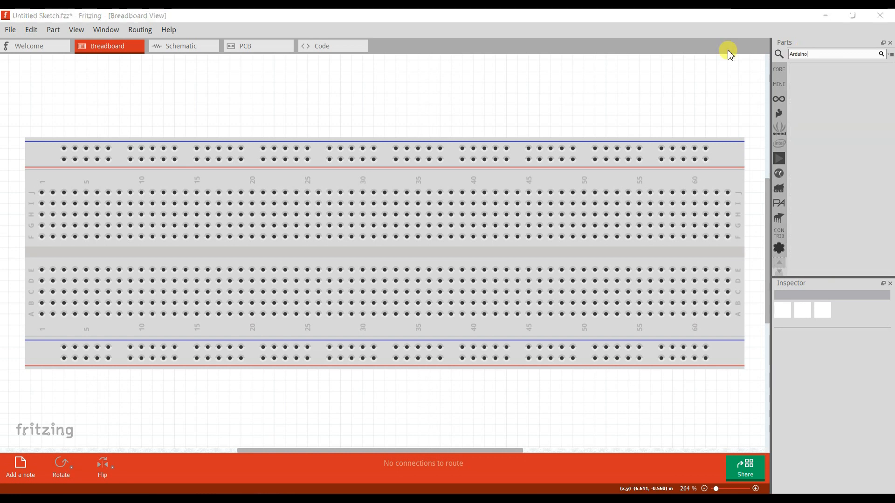
{"action": "left_click", "coordinate": [880, 54]}
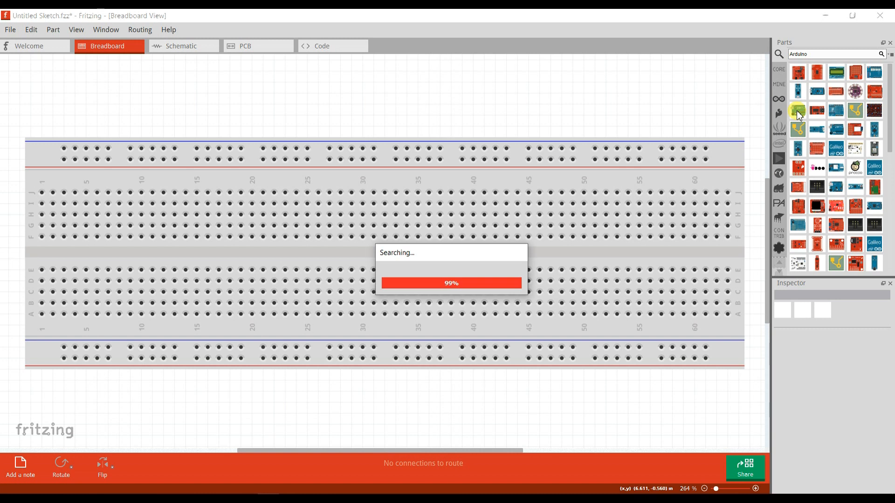
{"action": "left_click", "coordinate": [798, 110]}
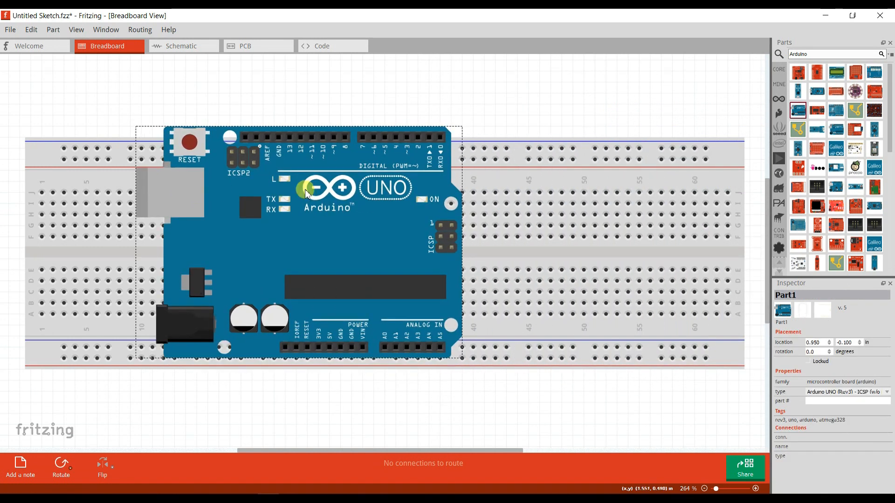
Remove the breadboard and rotate the Arduino UNO 90° clockwise
{"action": "left_click", "coordinate": [516, 177]}
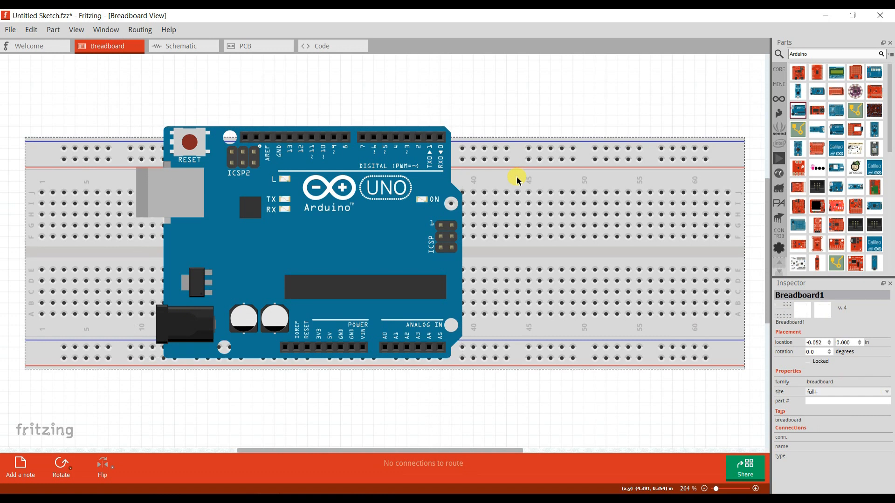
{"action": "right_click", "coordinate": [361, 219]}
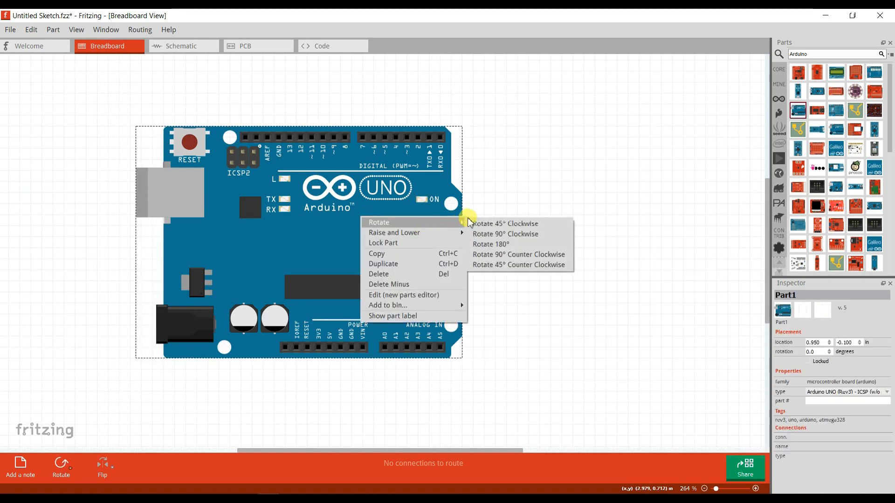
{"action": "left_click", "coordinate": [505, 234]}
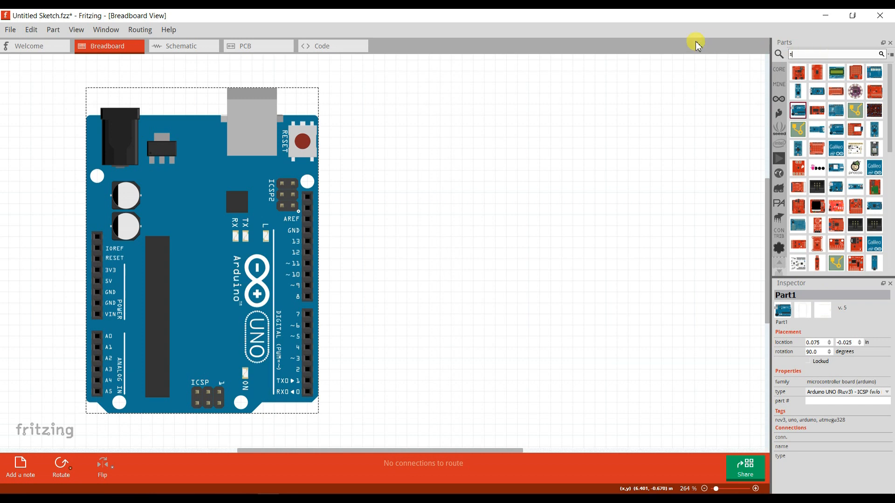
Find the SD card module with a 'sd card' search and rotate it 90° counter-clockwise
{"action": "type", "text": "sd card module"}
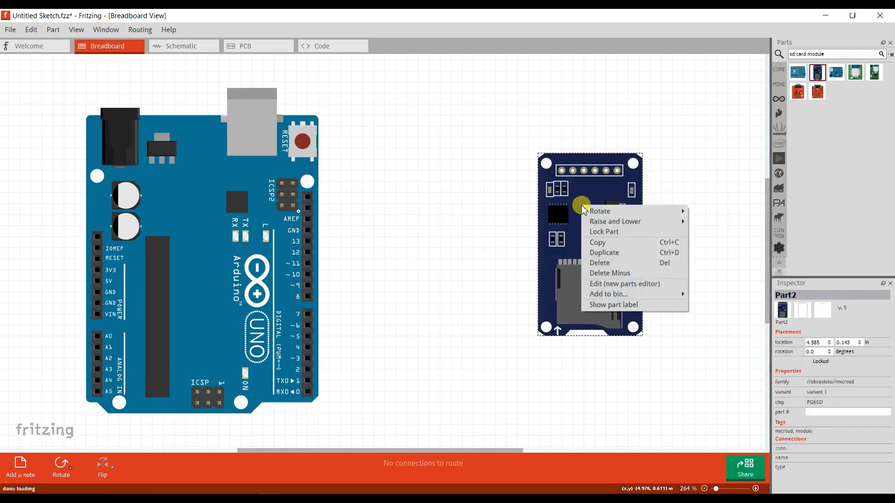
{"action": "mouse_move", "coordinate": [599, 211]}
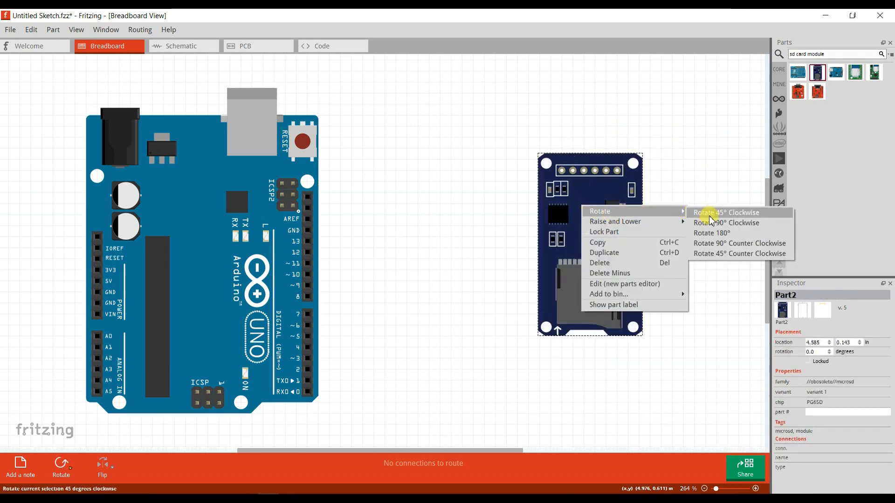
{"action": "mouse_move", "coordinate": [739, 243]}
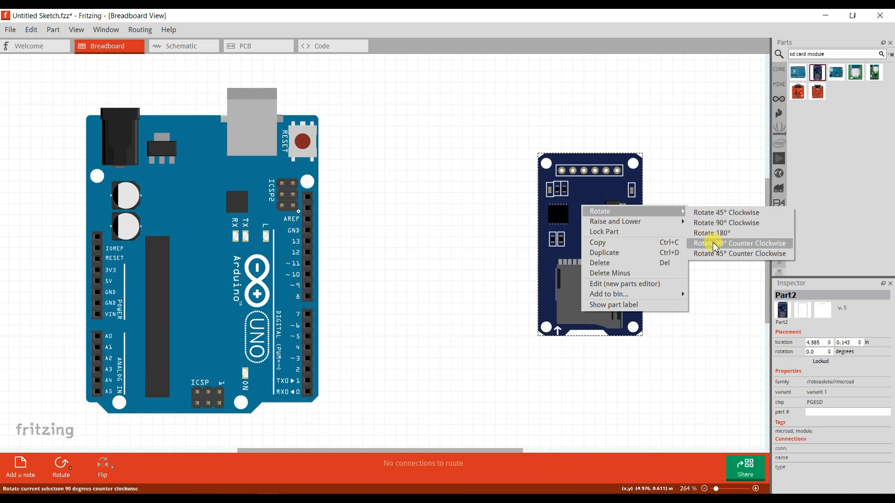
{"action": "left_click", "coordinate": [719, 243]}
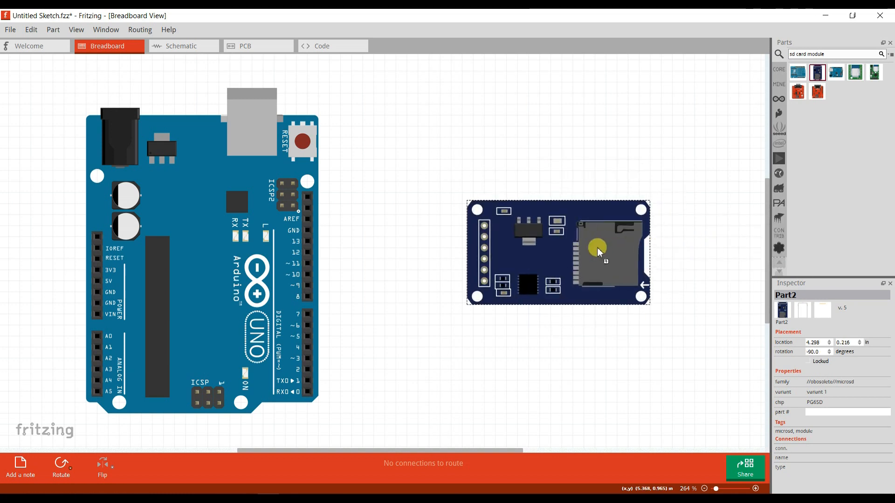
{"action": "mouse_move", "coordinate": [527, 232]}
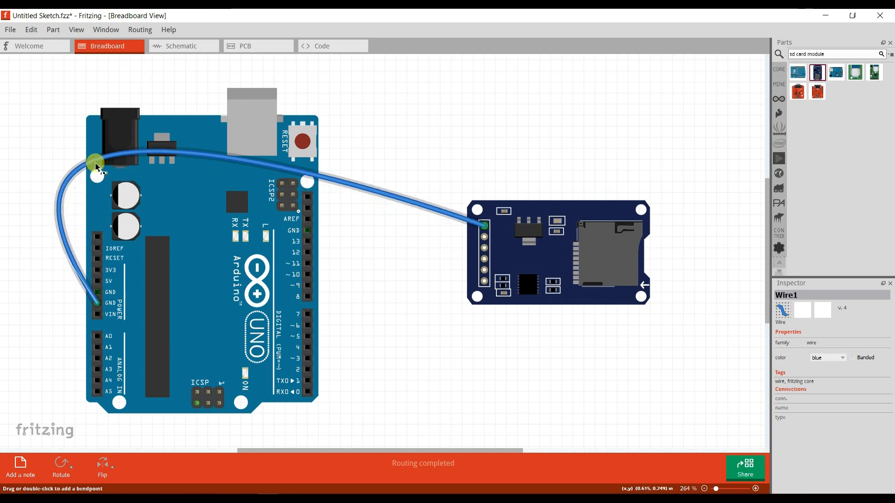
Wire the SD module's ground pin and second pin to the Arduino GND and 5V
{"action": "left_click", "coordinate": [353, 349]}
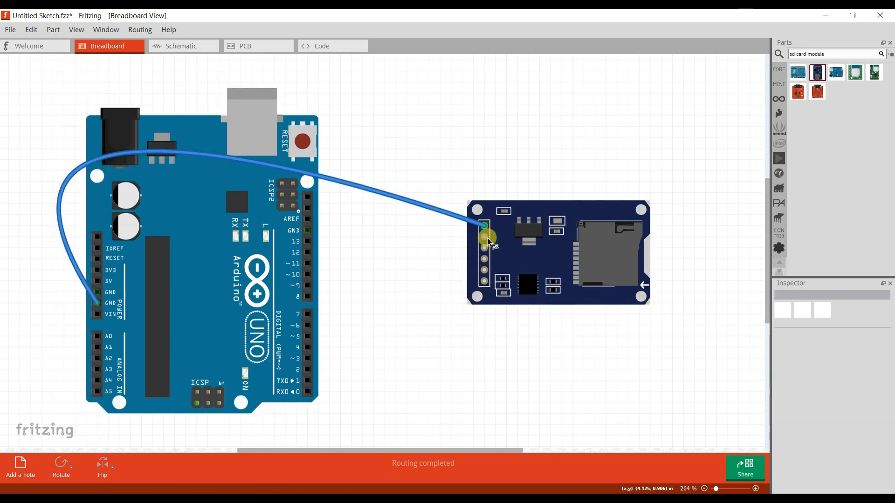
{"action": "left_click", "coordinate": [556, 251]}
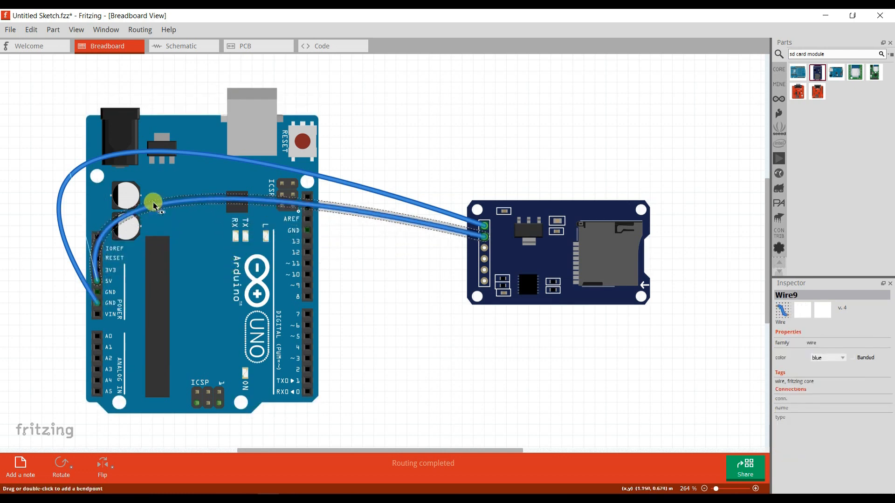
{"action": "left_click_drag", "start_coordinate": [154, 202], "coordinate": [123, 148]}
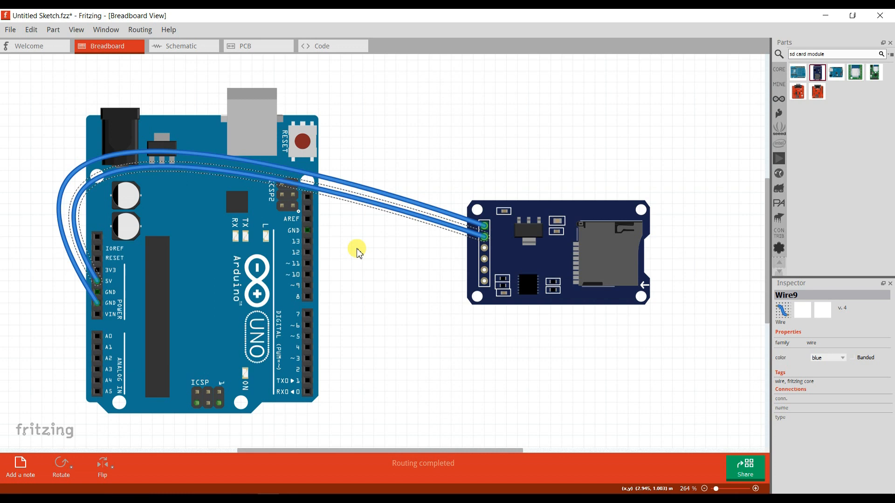
{"action": "mouse_move", "coordinate": [464, 256]}
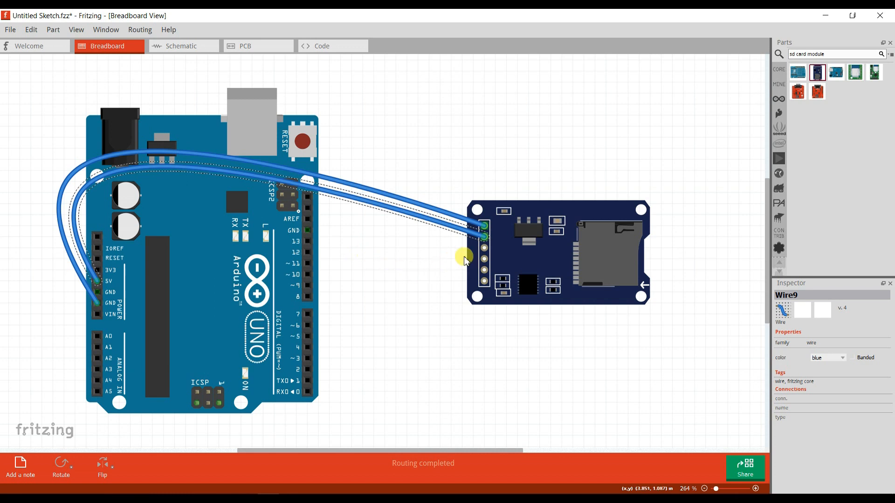
{"action": "mouse_move", "coordinate": [486, 252]}
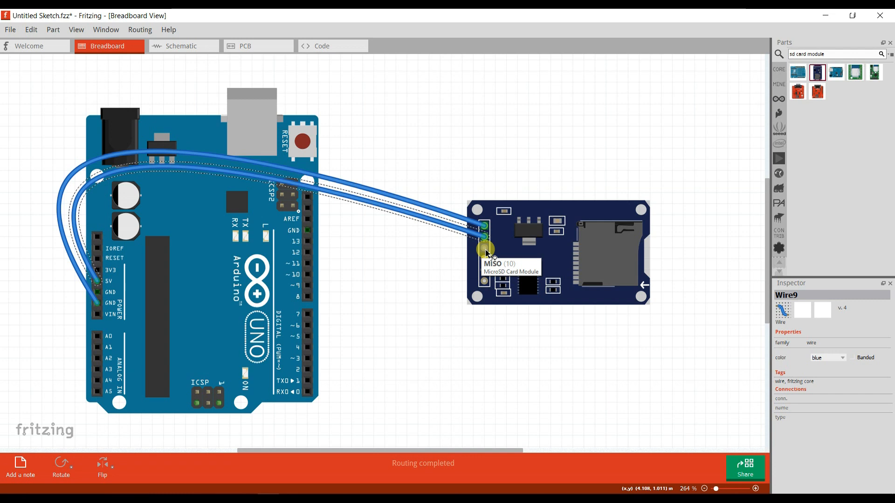
{"action": "mouse_move", "coordinate": [487, 257]}
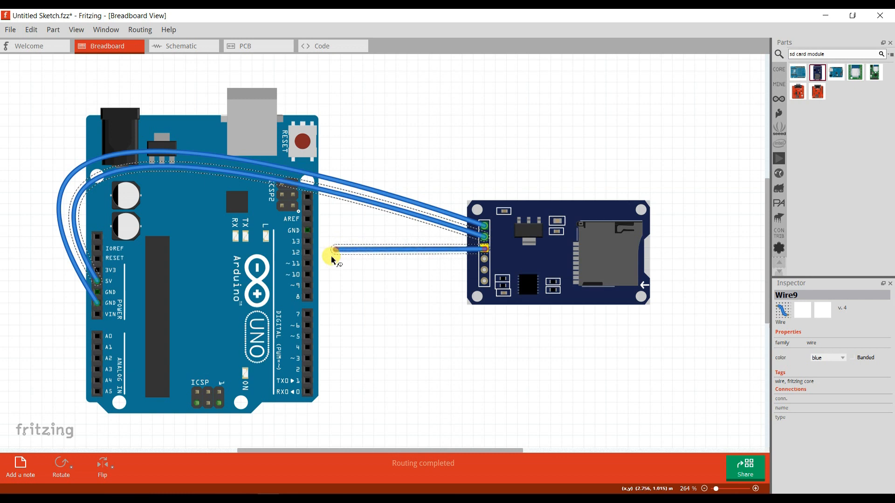
{"action": "mouse_move", "coordinate": [308, 254]}
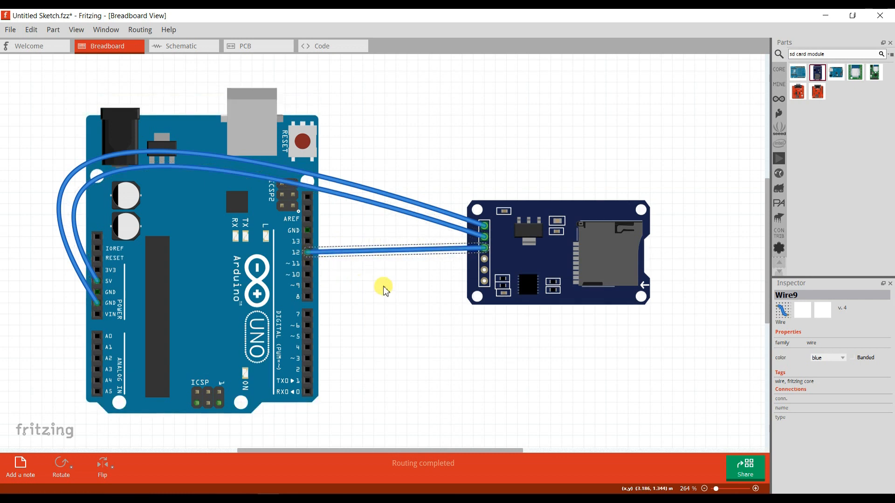
{"action": "mouse_move", "coordinate": [408, 296]}
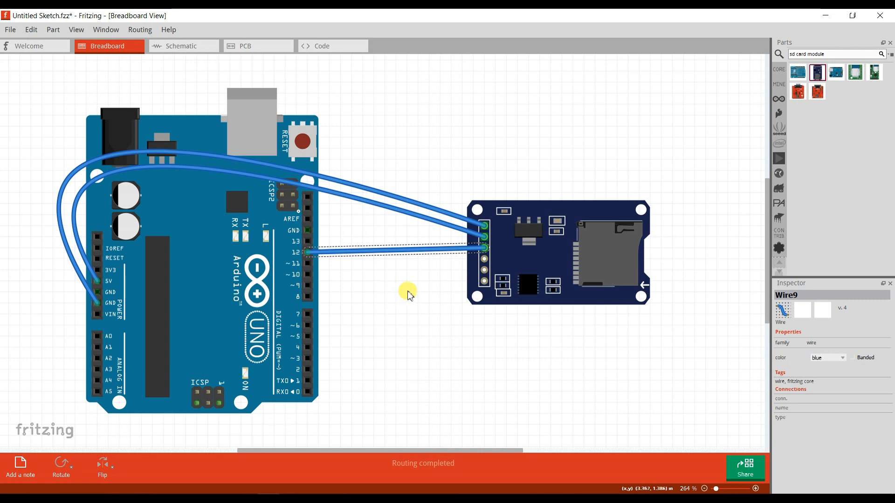
{"action": "mouse_move", "coordinate": [485, 262]}
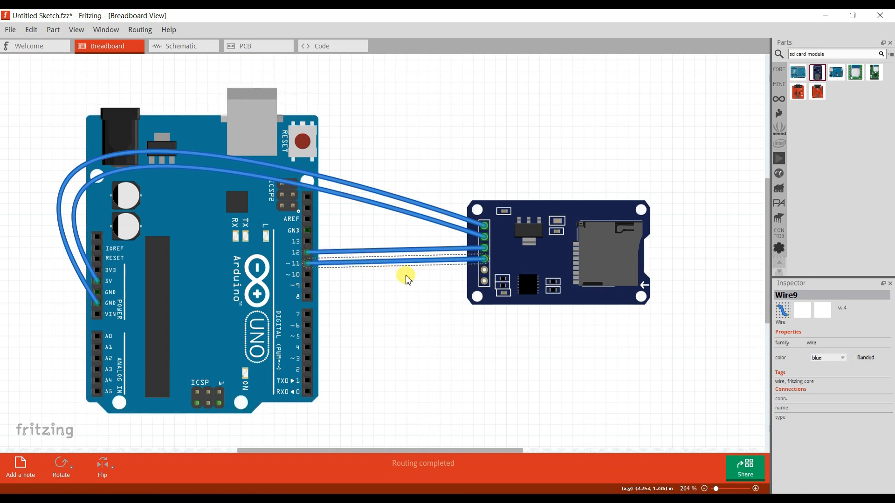
{"action": "mouse_move", "coordinate": [484, 274]}
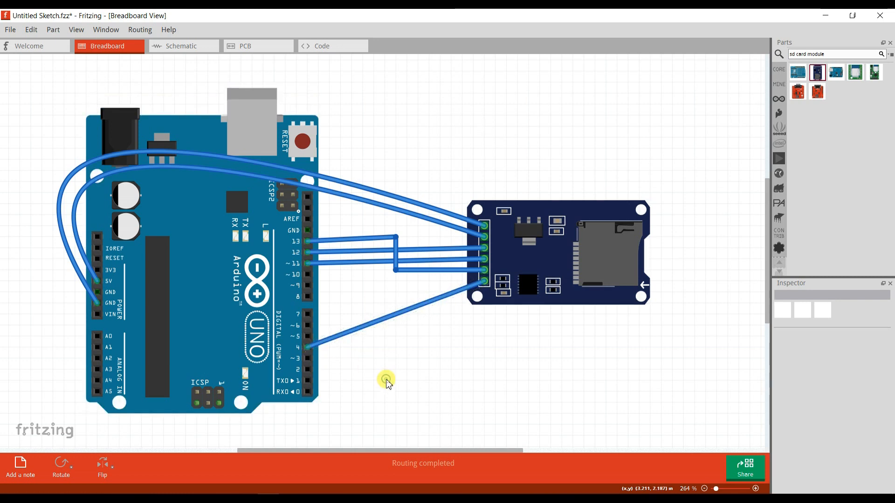
{"action": "mouse_move", "coordinate": [384, 201]}
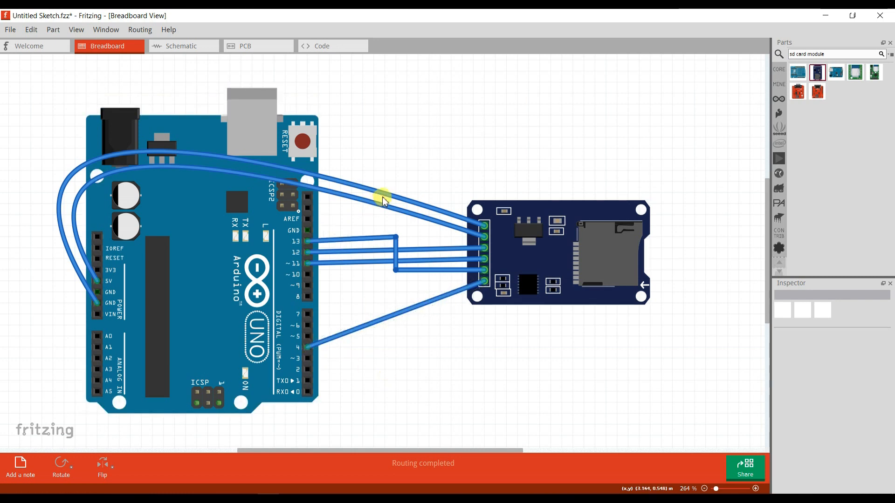
Color the ground wire black and the pin 12 wire yellow
{"action": "right_click", "coordinate": [384, 200]}
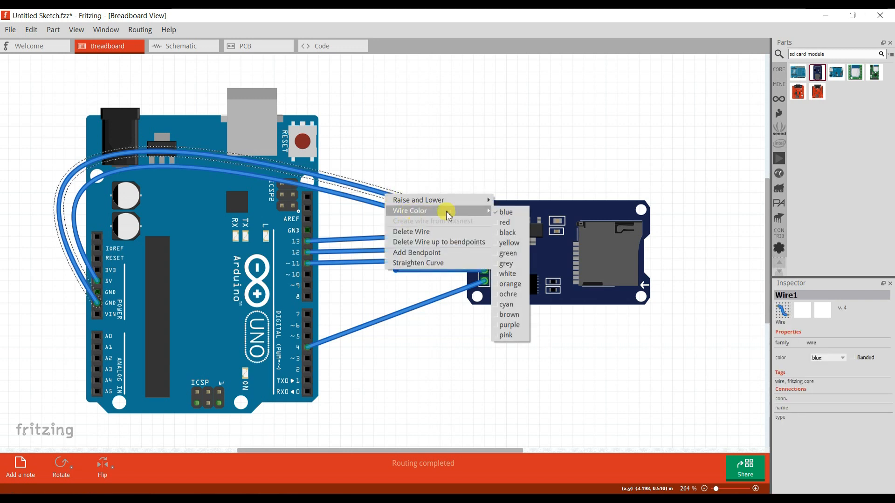
{"action": "left_click", "coordinate": [507, 232]}
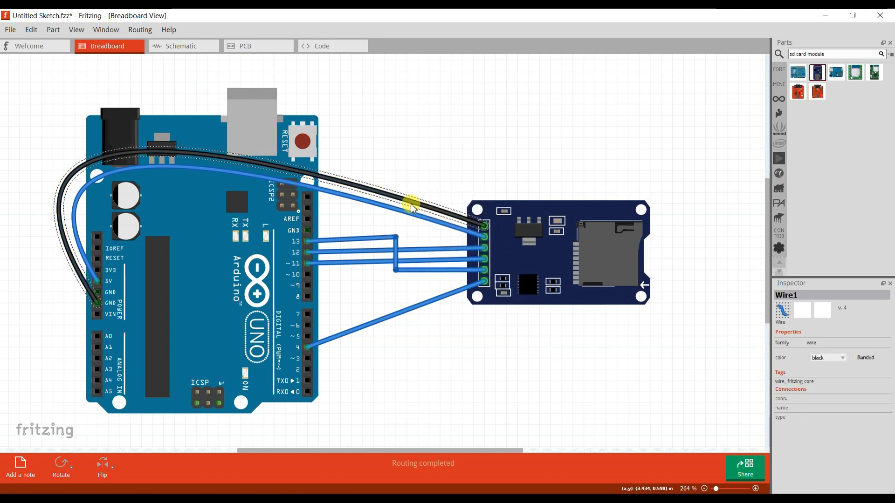
{"action": "right_click", "coordinate": [411, 206]}
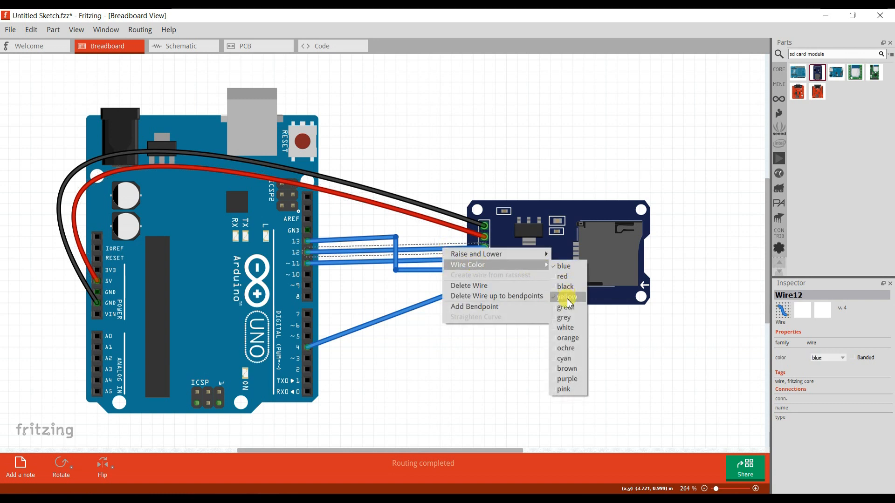
{"action": "left_click", "coordinate": [566, 296]}
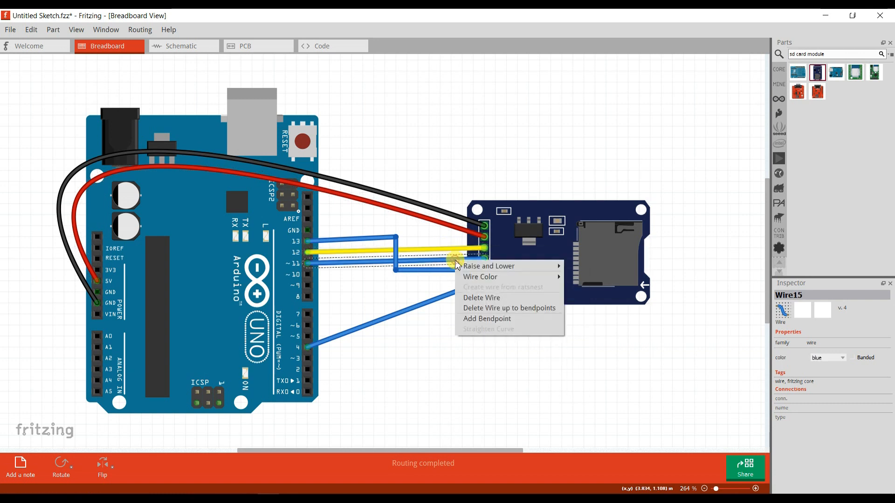
Color the pin 11 wire green, the pin 13 wire grey and the pin 4 wire brown
{"action": "left_click", "coordinate": [480, 277]}
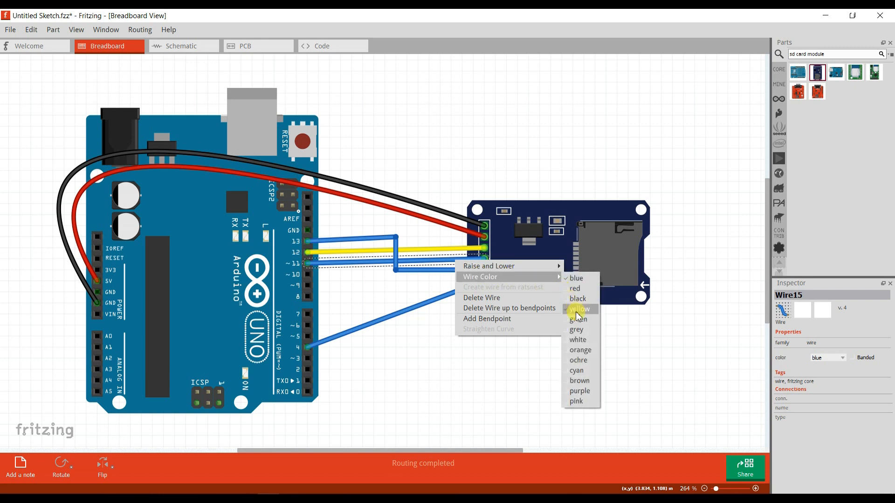
{"action": "left_click", "coordinate": [577, 319]}
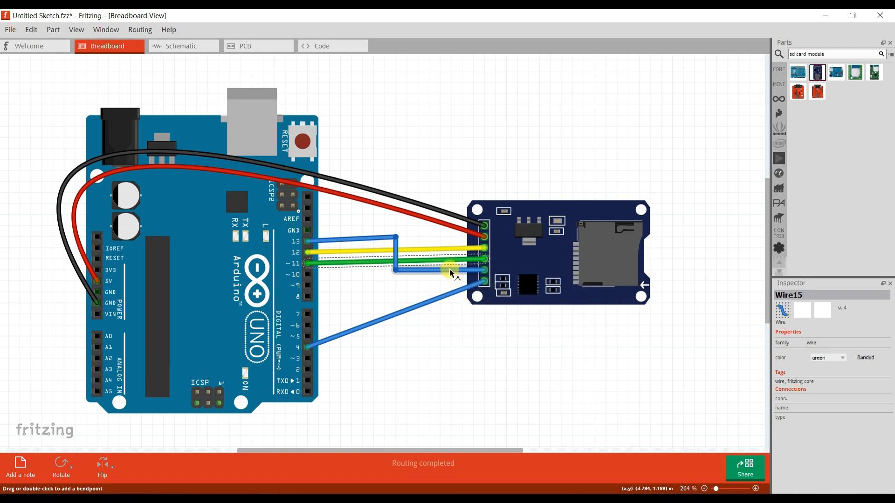
{"action": "right_click", "coordinate": [451, 274]}
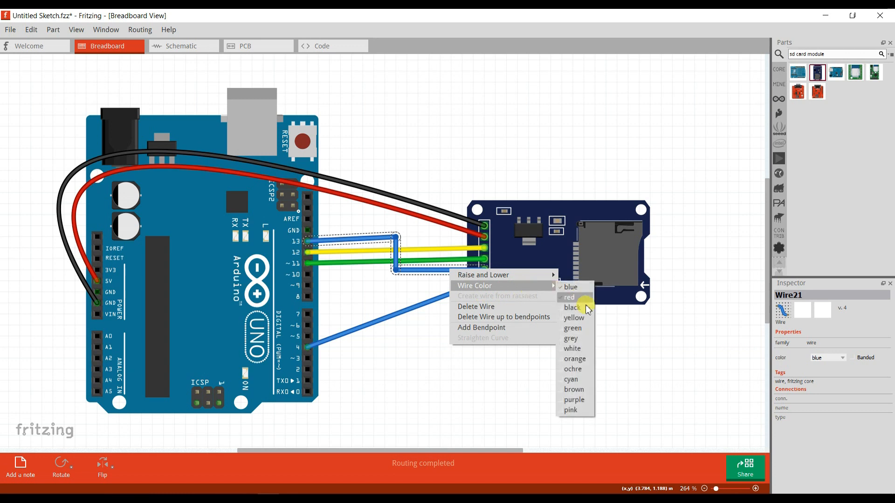
{"action": "mouse_move", "coordinate": [572, 349]}
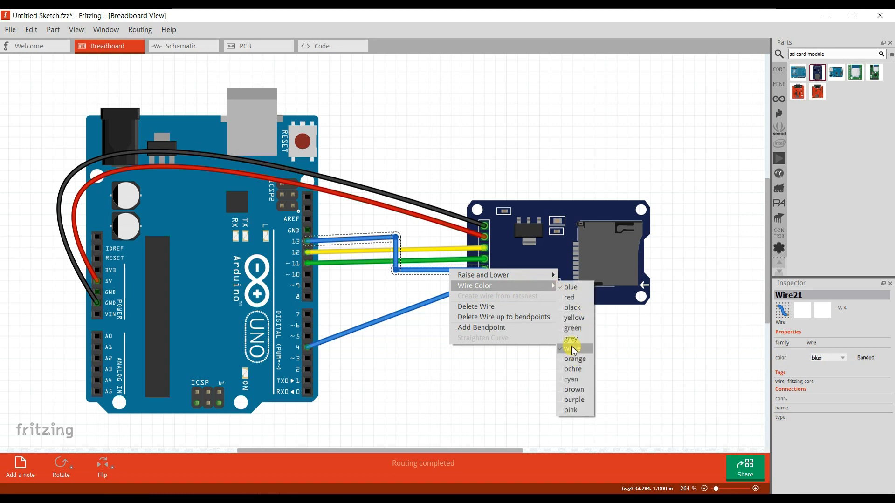
{"action": "left_click", "coordinate": [570, 338]}
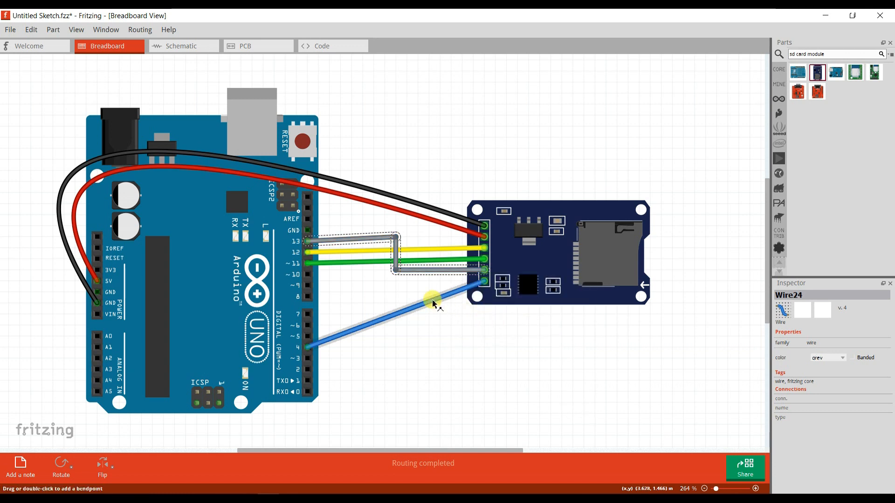
{"action": "right_click", "coordinate": [432, 303]}
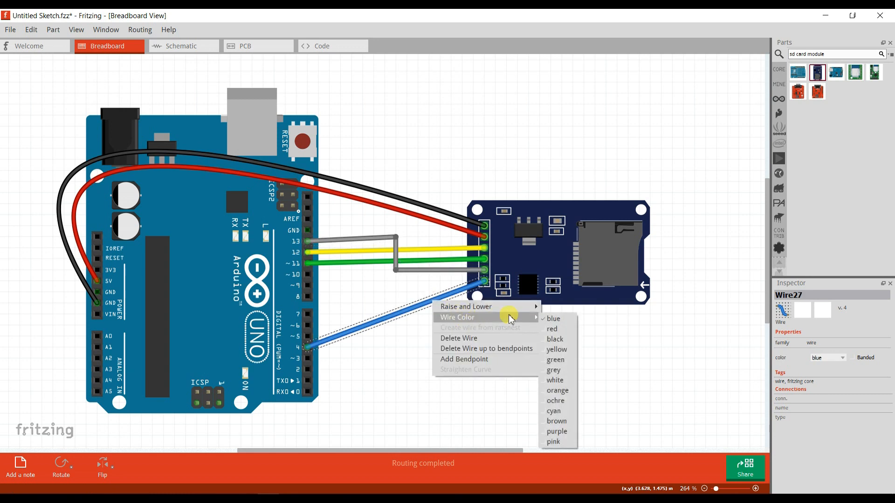
{"action": "mouse_move", "coordinate": [556, 420]}
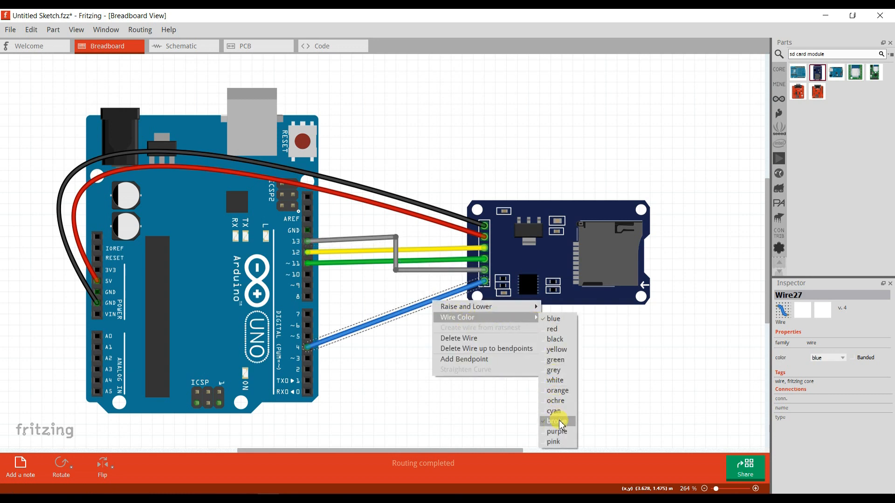
{"action": "left_click", "coordinate": [554, 421]}
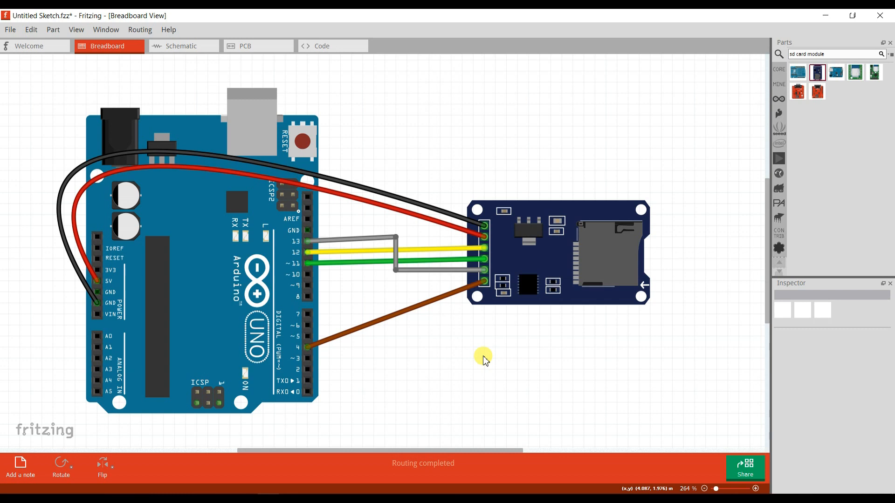
{"action": "left_click", "coordinate": [322, 45]}
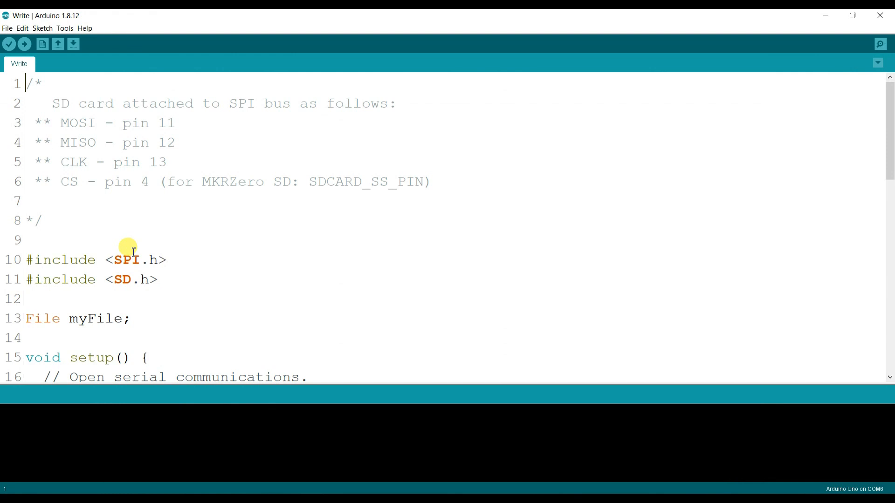
Scroll through the Write sketch and select the myFile variable name
{"action": "scroll", "scroll_direction": "down", "scroll_amount": 3}
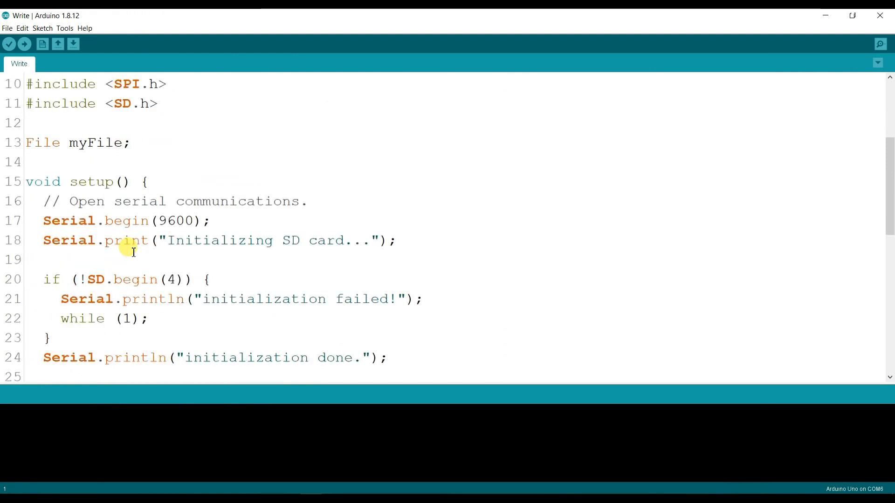
{"action": "scroll", "scroll_direction": "up", "scroll_amount": 3}
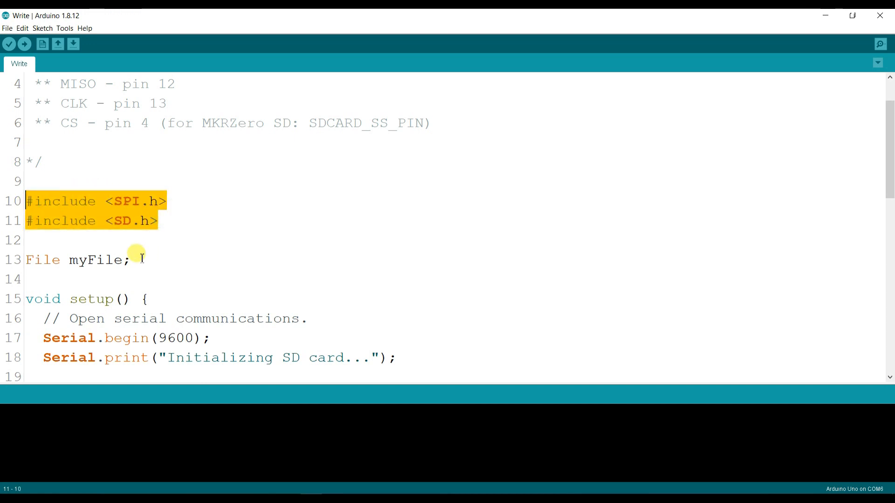
{"action": "double_click", "coordinate": [97, 260]}
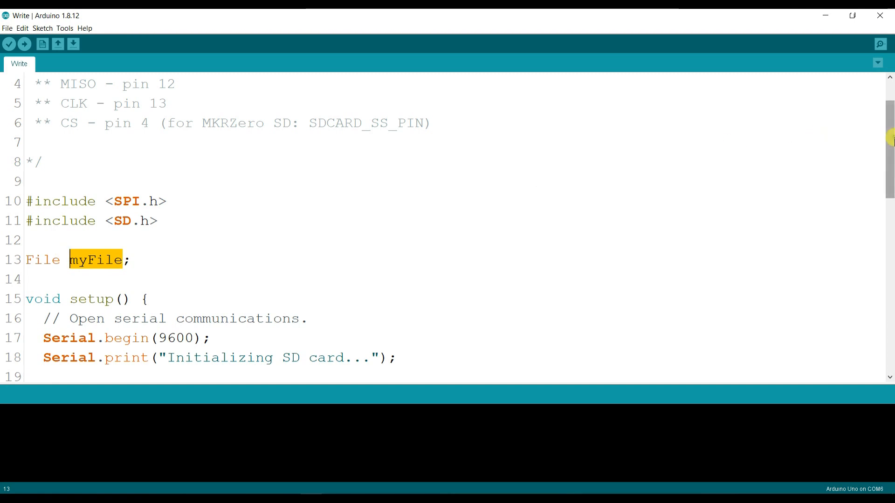
{"action": "scroll", "scroll_direction": "down", "scroll_amount": 3}
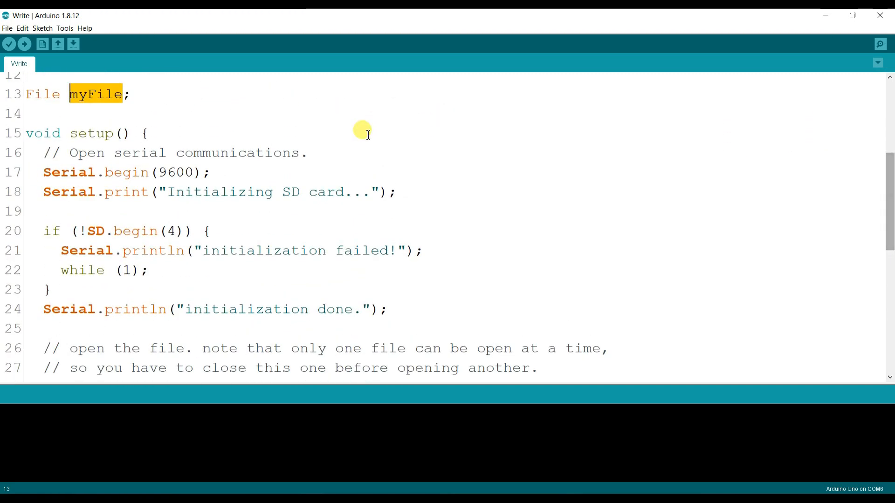
{"action": "mouse_move", "coordinate": [209, 171]}
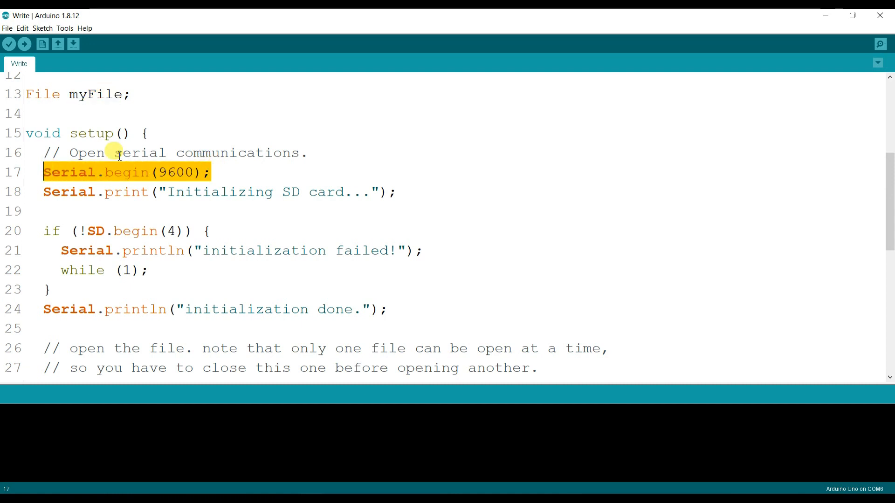
{"action": "mouse_move", "coordinate": [890, 194]}
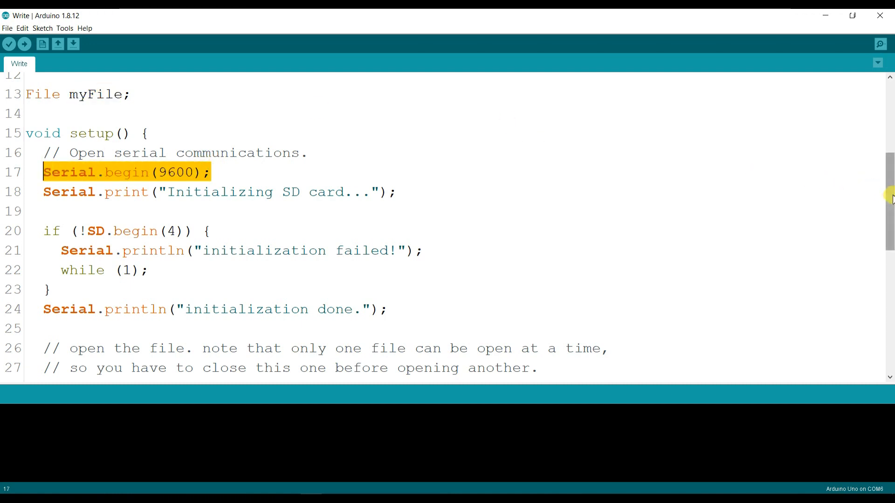
{"action": "scroll", "scroll_direction": "down", "scroll_amount": 3}
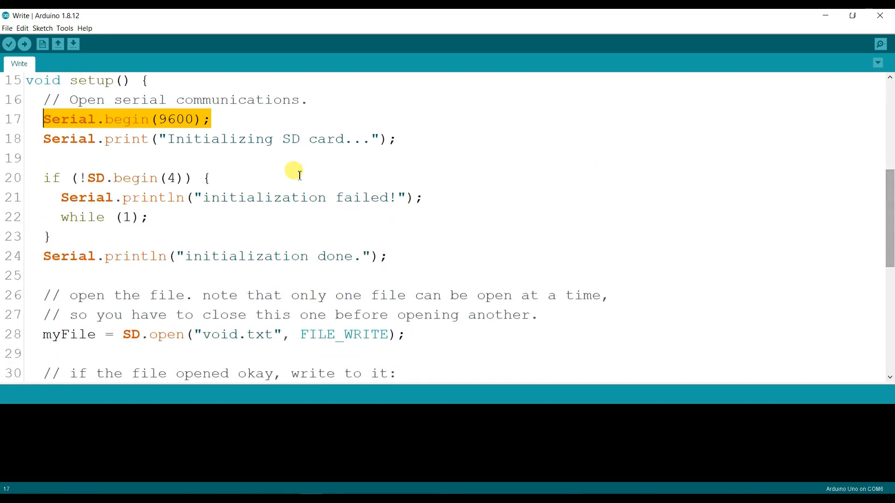
{"action": "mouse_move", "coordinate": [137, 197]}
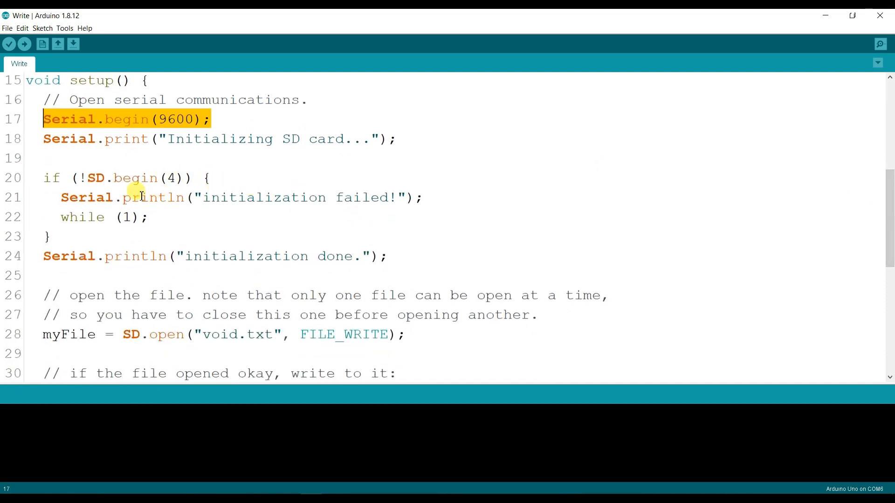
Add the comment 'Initialize SD card Module' at the end of line 20
{"action": "left_click", "coordinate": [214, 177]}
{"action": "type", "text": " //"}
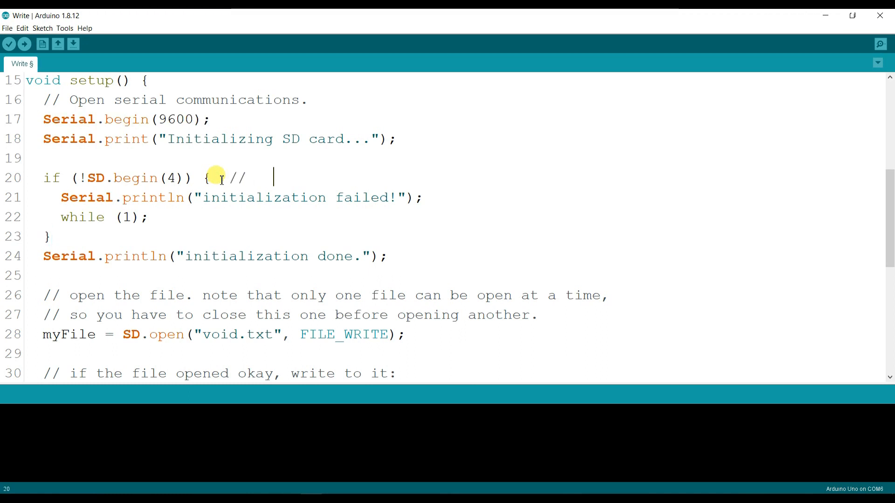
{"action": "type", "text": "I"}
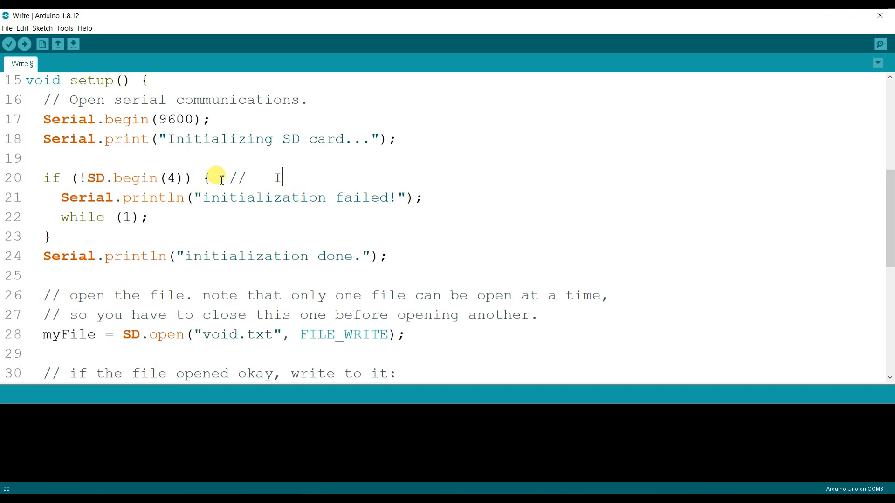
{"action": "type", "text": "nitializ"}
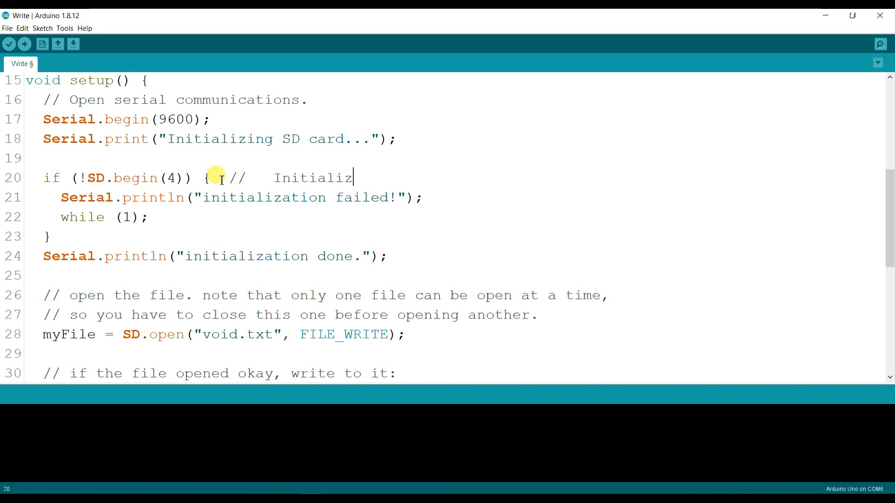
{"action": "type", "text": "e"}
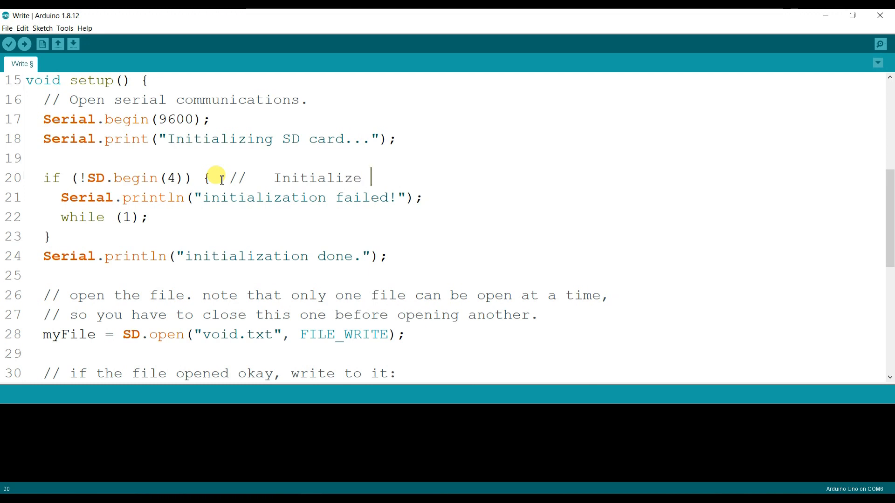
{"action": "type", "text": "SD card Modu"}
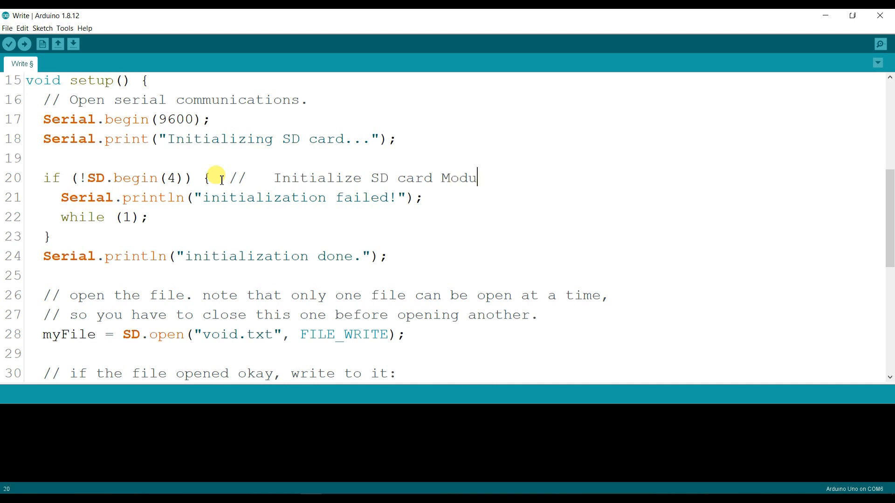
{"action": "type", "text": "le"}
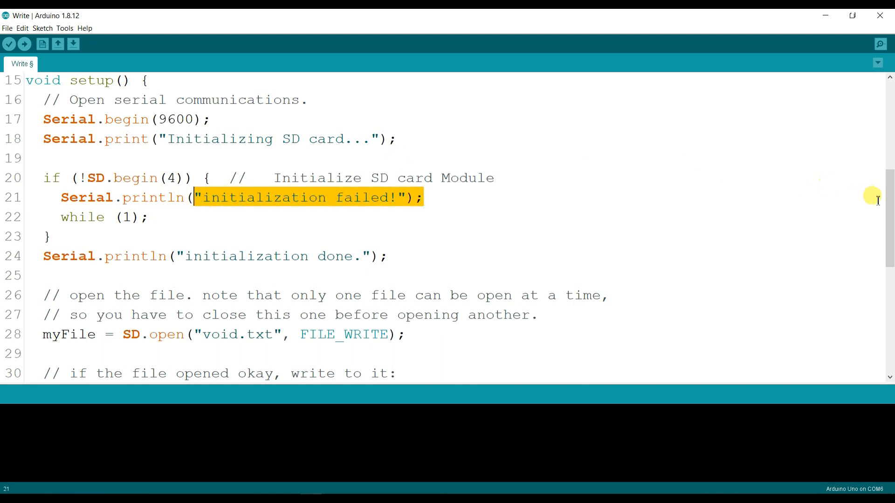
{"action": "scroll", "scroll_direction": "down", "scroll_amount": 3}
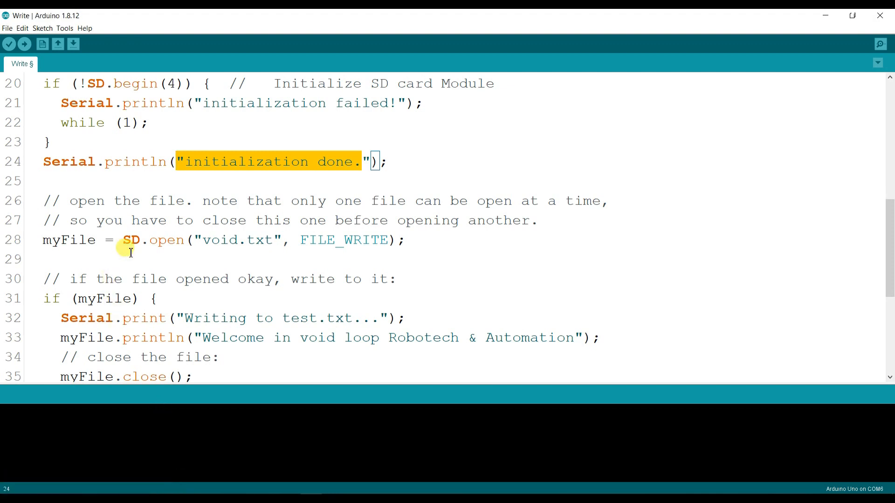
{"action": "scroll", "scroll_direction": "down", "scroll_amount": 3}
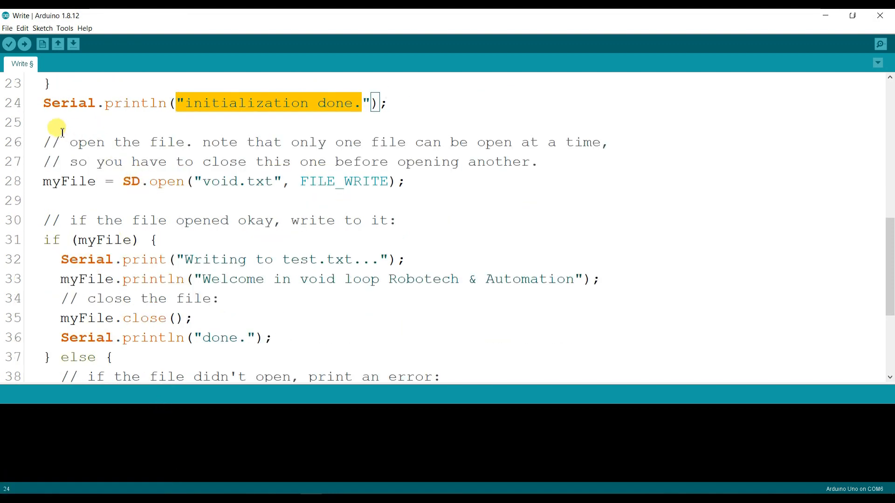
{"action": "mouse_move", "coordinate": [73, 145]}
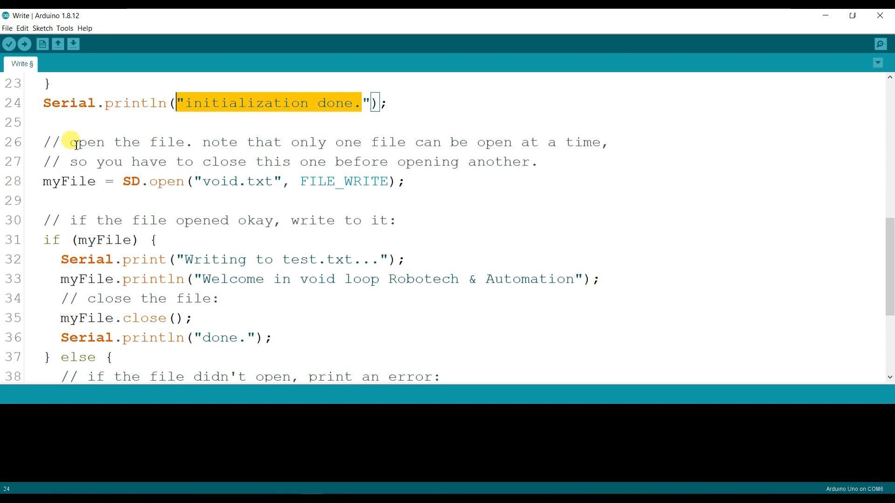
{"action": "mouse_move", "coordinate": [490, 142]}
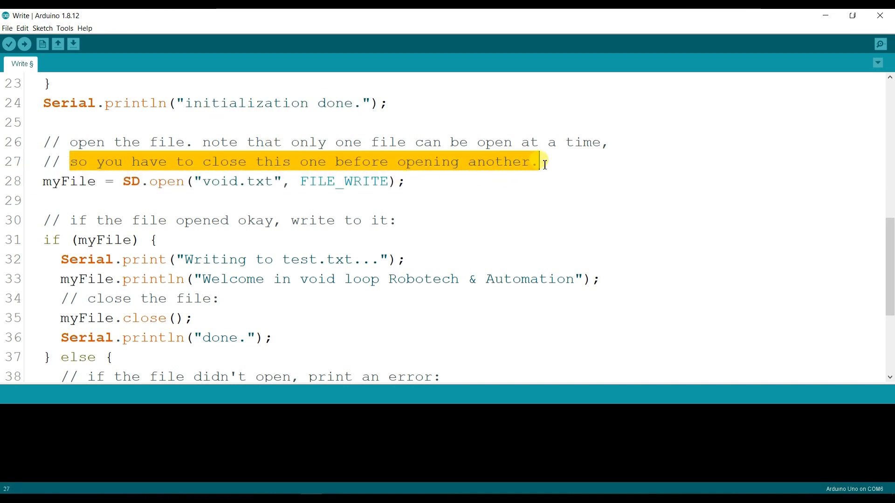
{"action": "left_click", "coordinate": [127, 181]}
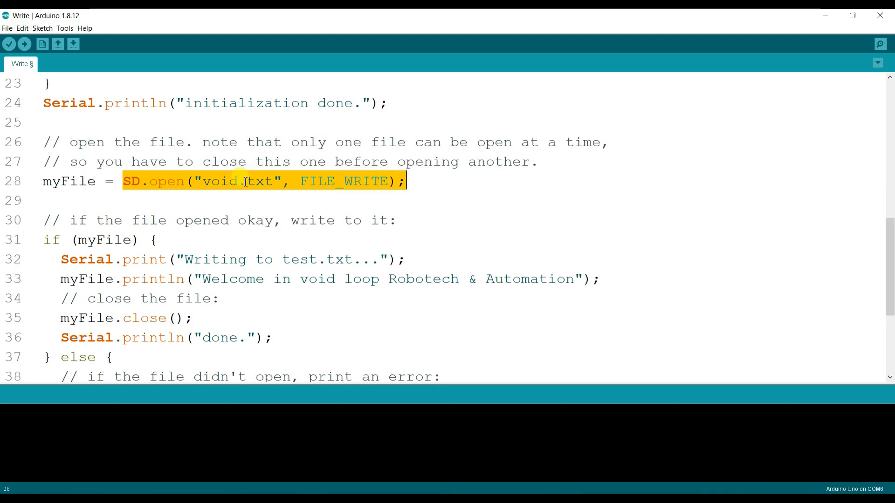
{"action": "left_click", "coordinate": [240, 180]}
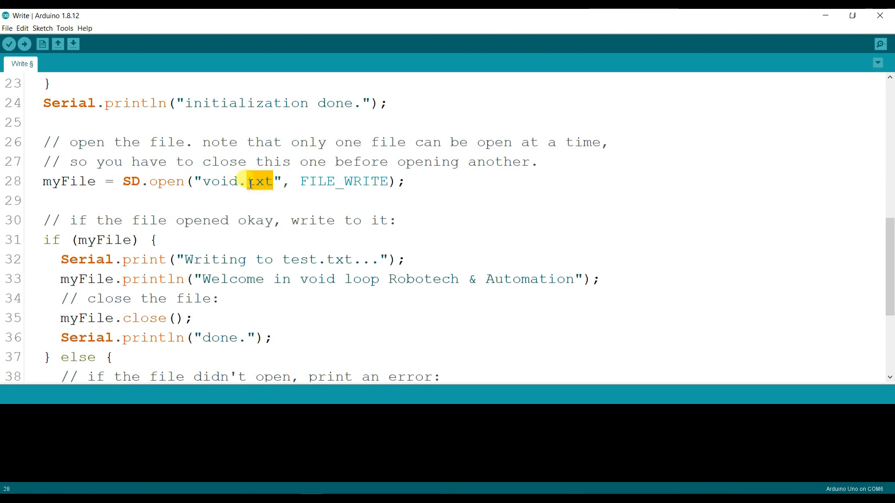
{"action": "double_click", "coordinate": [220, 181]}
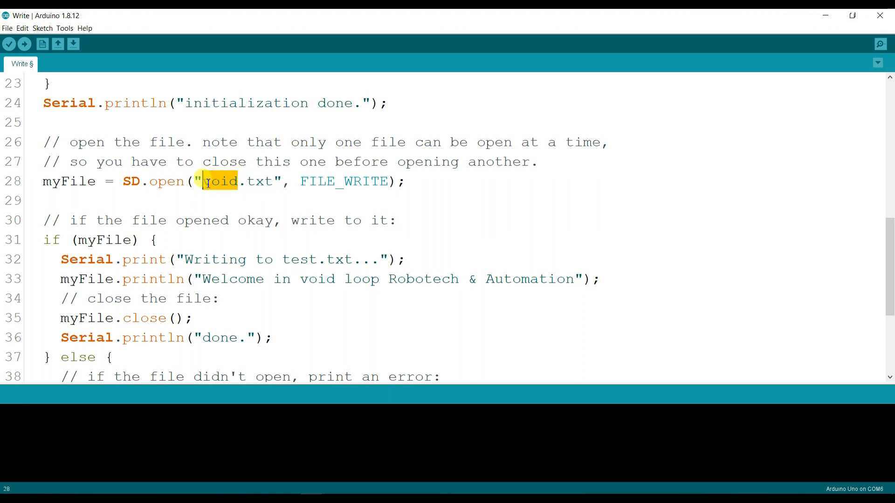
{"action": "double_click", "coordinate": [316, 181]}
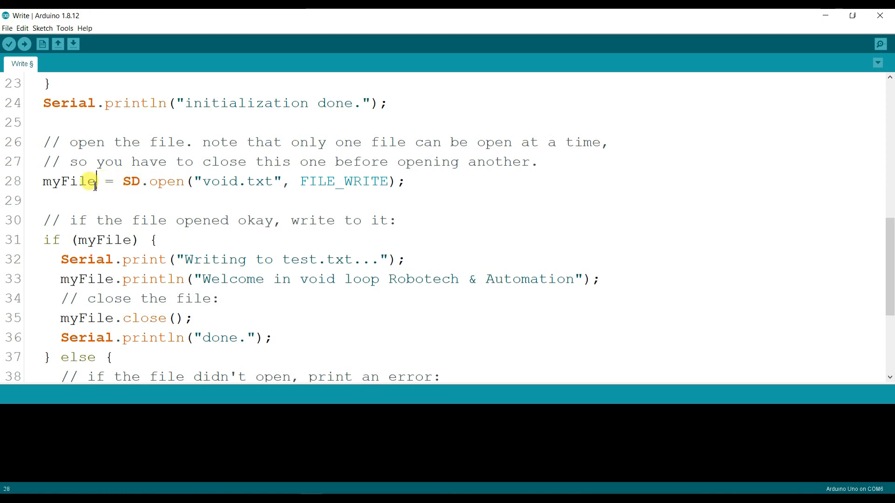
{"action": "double_click", "coordinate": [69, 181]}
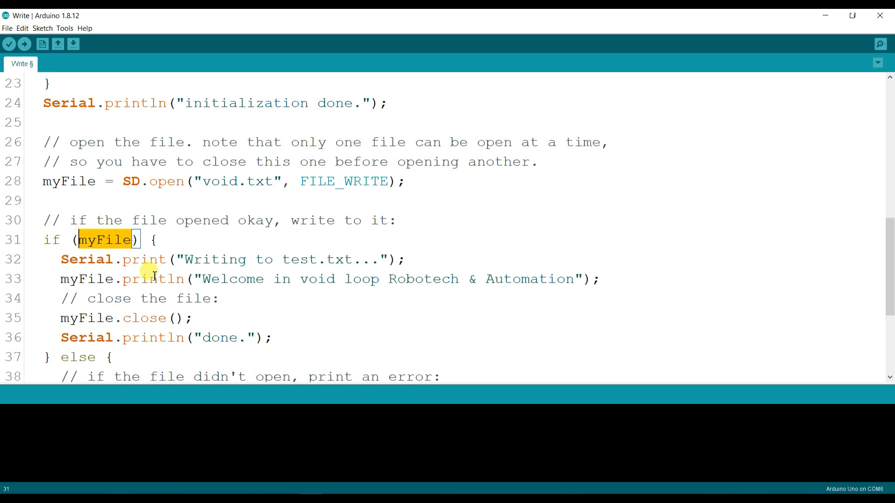
{"action": "scroll", "scroll_direction": "down", "scroll_amount": 3}
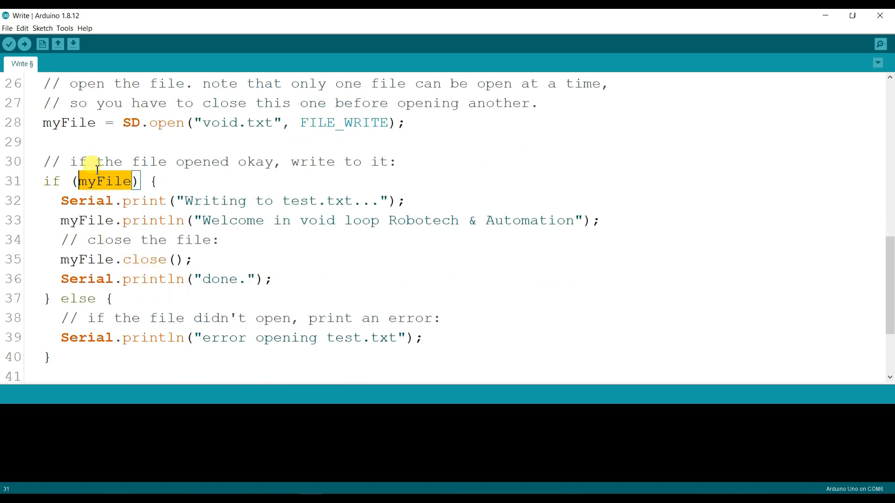
{"action": "mouse_move", "coordinate": [193, 144]}
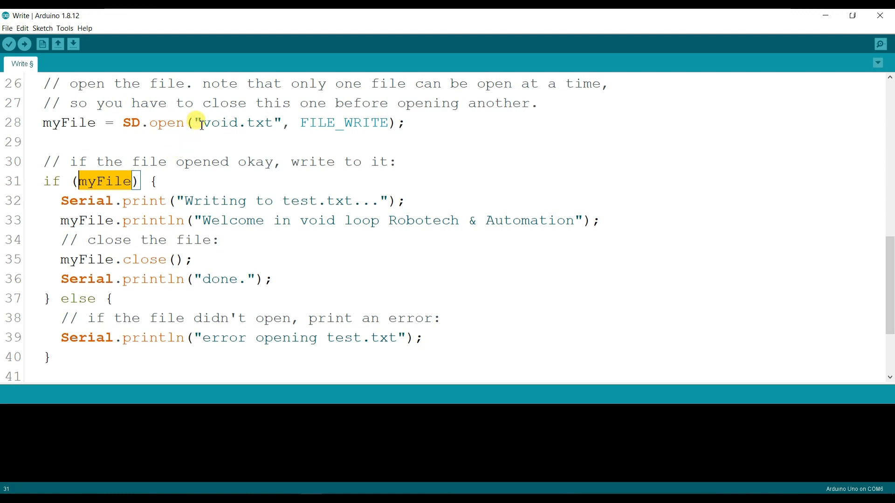
{"action": "double_click", "coordinate": [234, 122]}
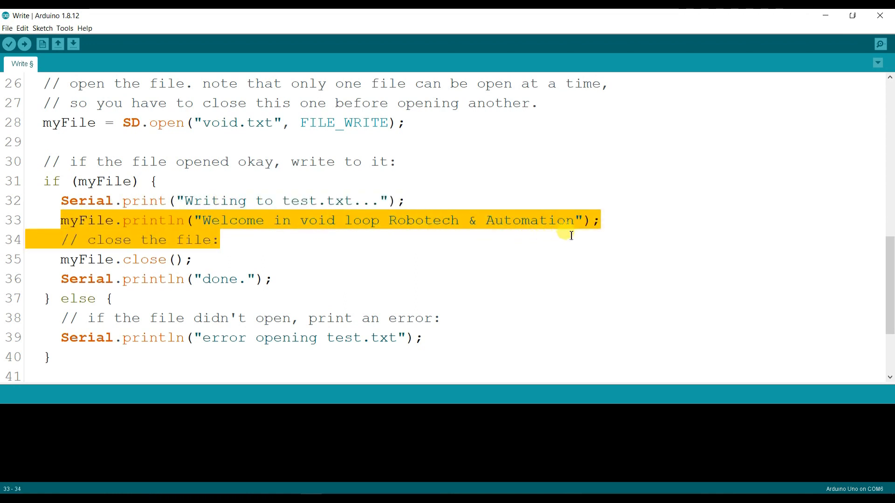
{"action": "left_click", "coordinate": [636, 236]}
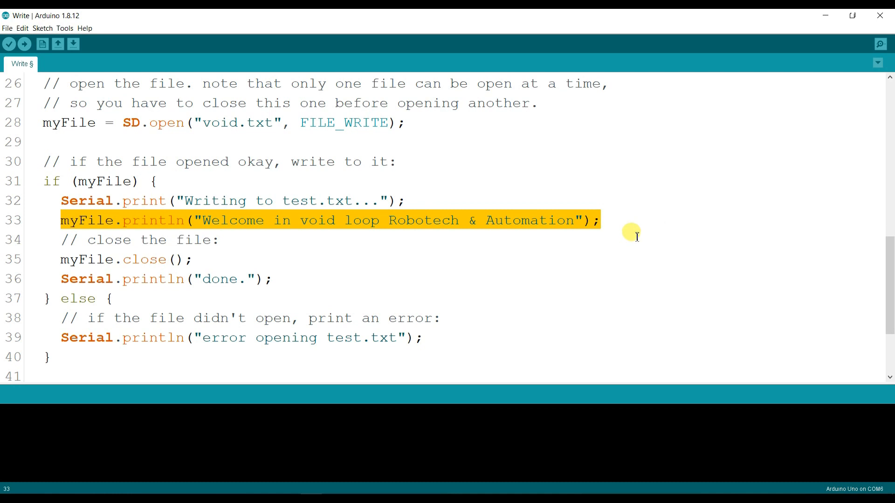
{"action": "left_click", "coordinate": [576, 221]}
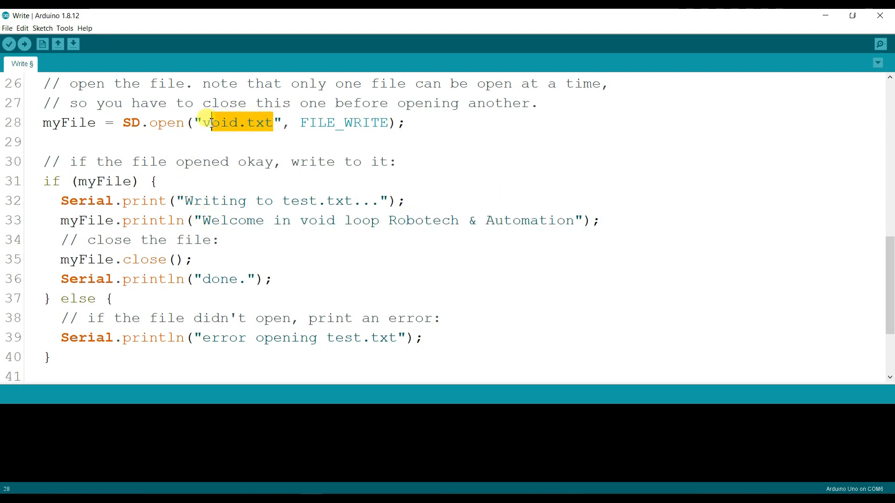
{"action": "left_click", "coordinate": [142, 259]}
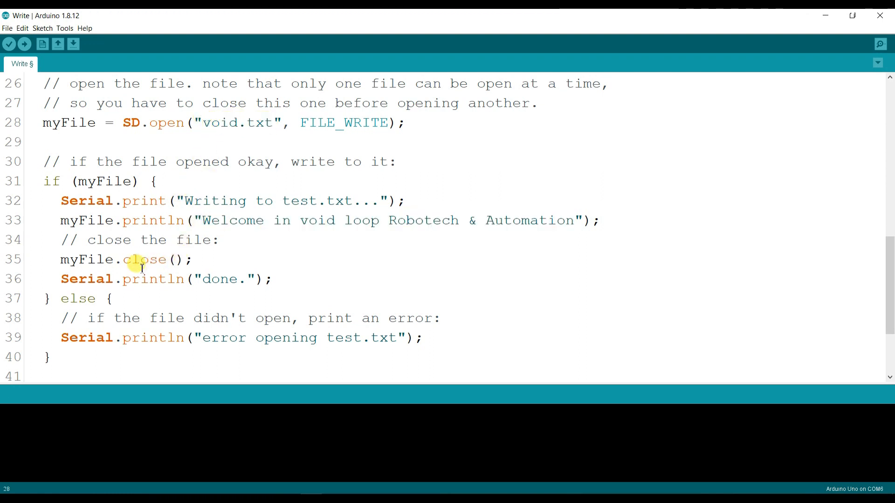
{"action": "triple_click", "coordinate": [119, 259]}
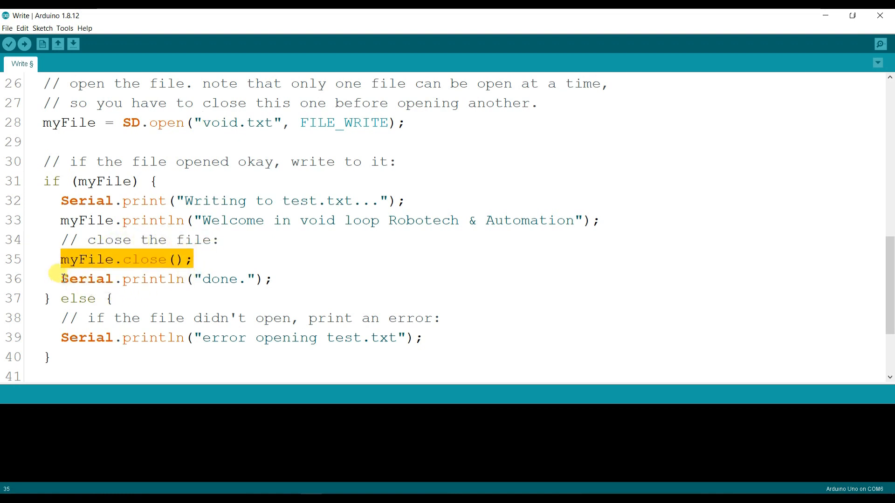
{"action": "left_click", "coordinate": [268, 279]}
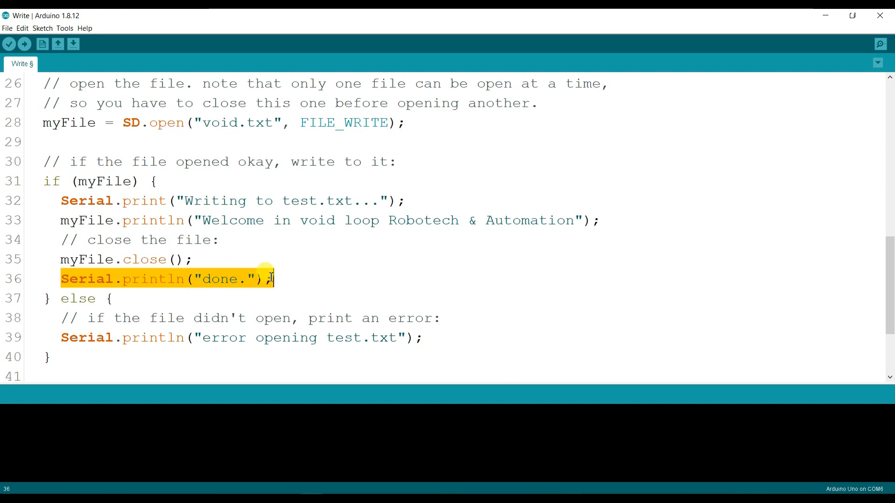
{"action": "scroll", "scroll_direction": "down", "scroll_amount": 3}
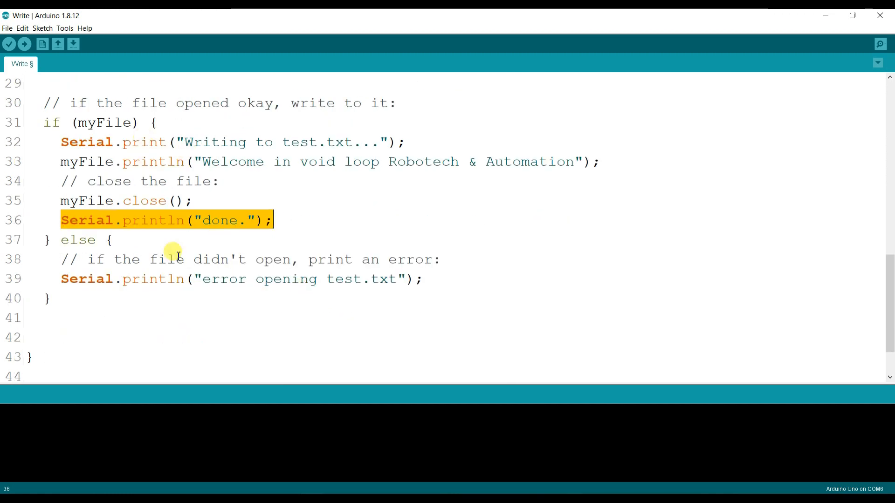
{"action": "scroll", "scroll_direction": "up", "scroll_amount": 3}
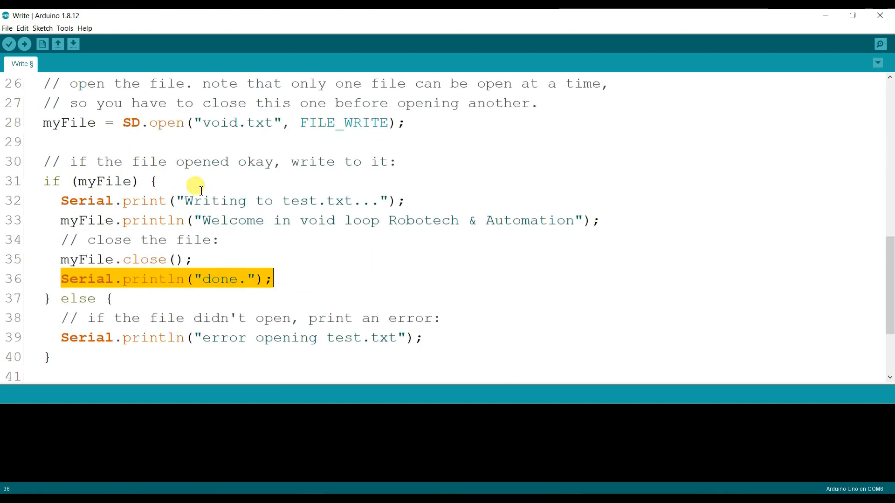
{"action": "mouse_move", "coordinate": [119, 124]}
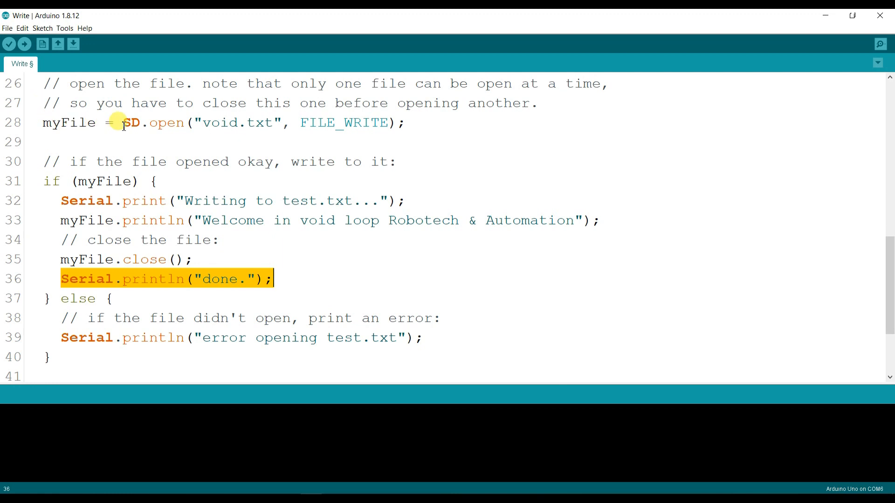
{"action": "scroll", "scroll_direction": "down", "scroll_amount": 3}
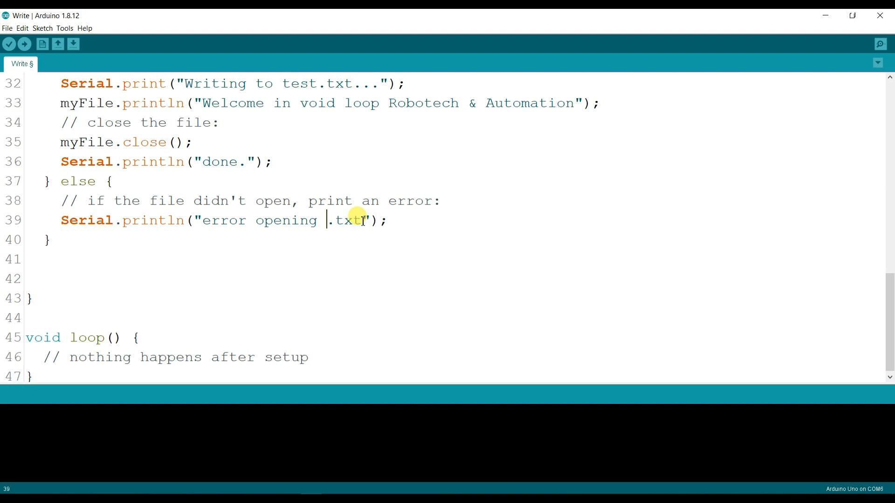
Change 'test' to 'void' in line 39's error opening message
{"action": "type", "text": "void"}
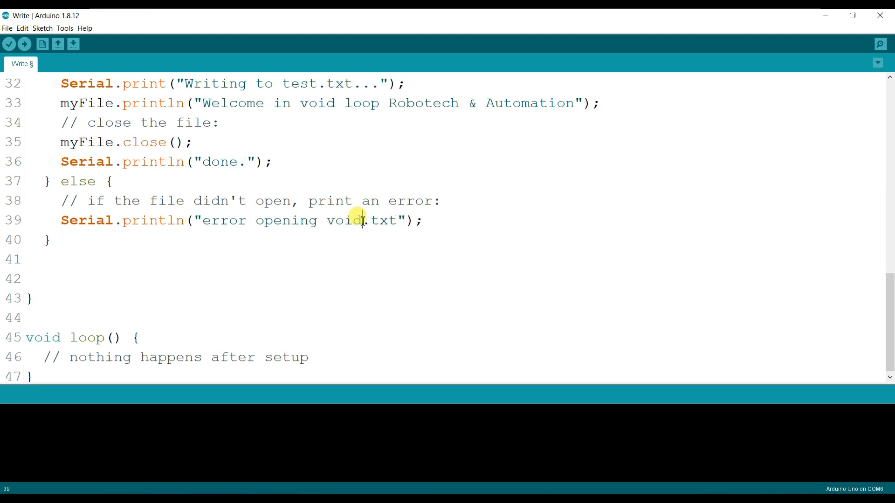
{"action": "mouse_move", "coordinate": [310, 256]}
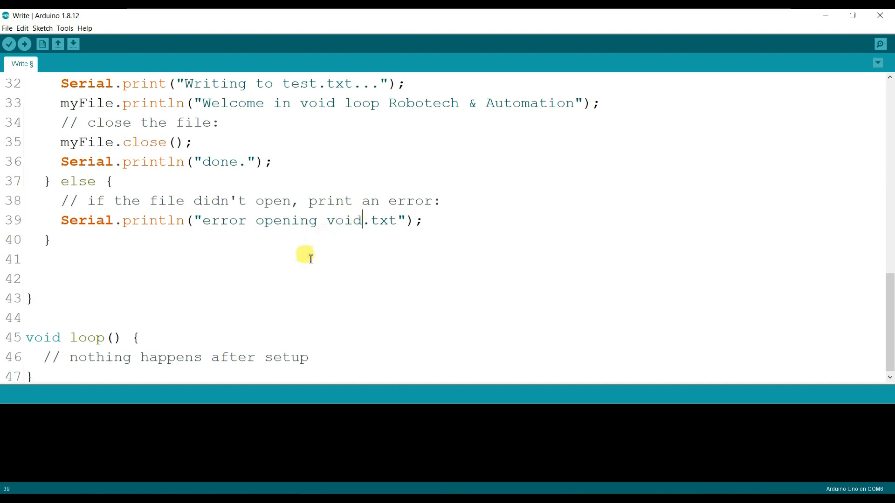
{"action": "scroll", "scroll_direction": "up", "scroll_amount": 3}
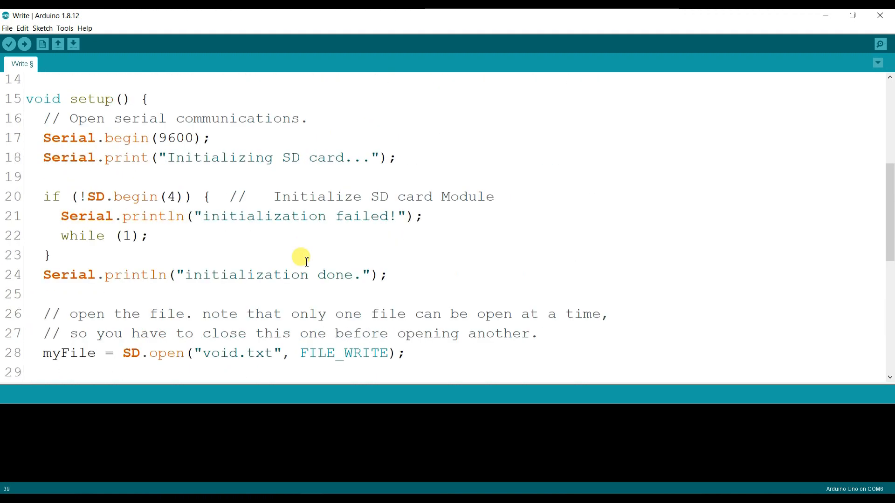
{"action": "left_click", "coordinate": [24, 45]}
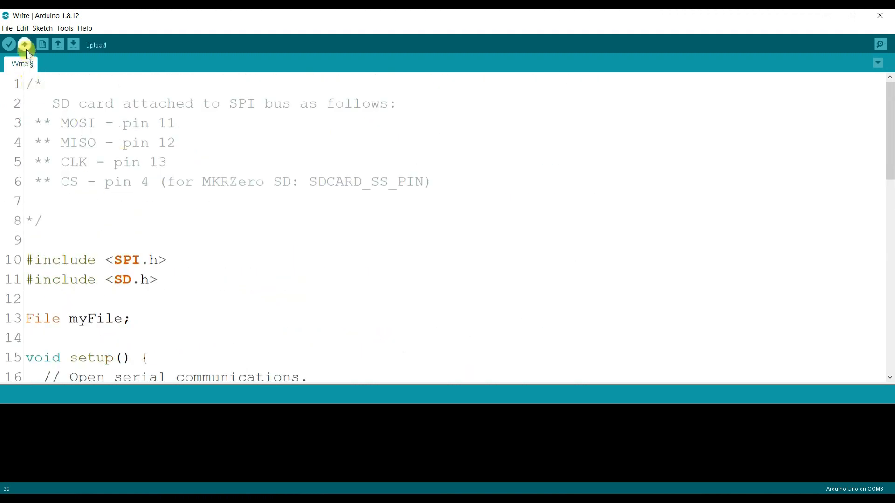
Upload the Write sketch to the Arduino Uno until 'Done uploading' appears
{"action": "left_click", "coordinate": [24, 45]}
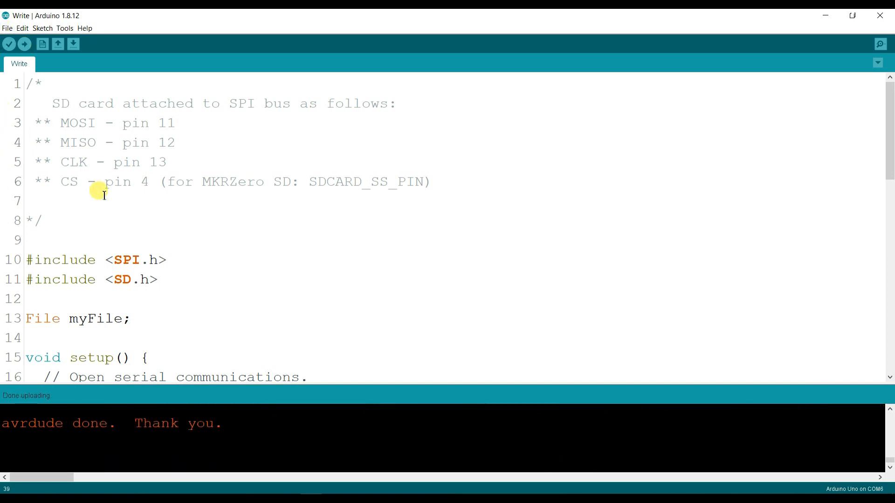
{"action": "mouse_move", "coordinate": [485, 365]}
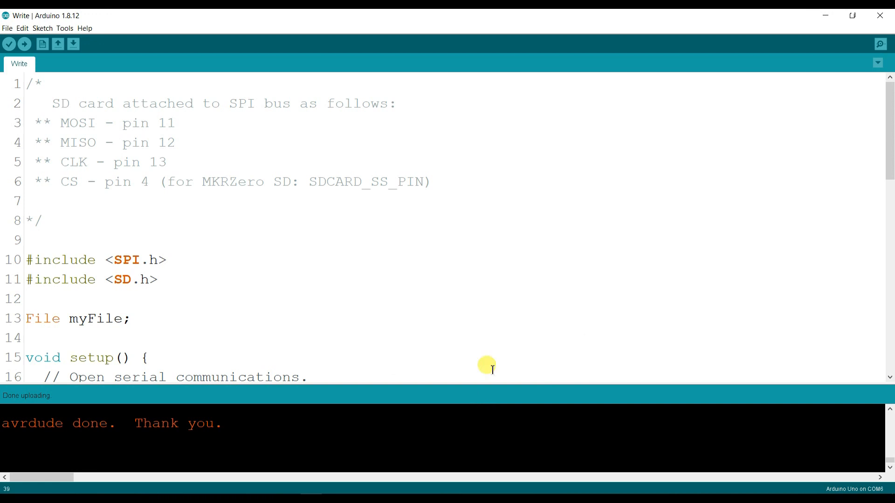
{"action": "mouse_move", "coordinate": [231, 429]}
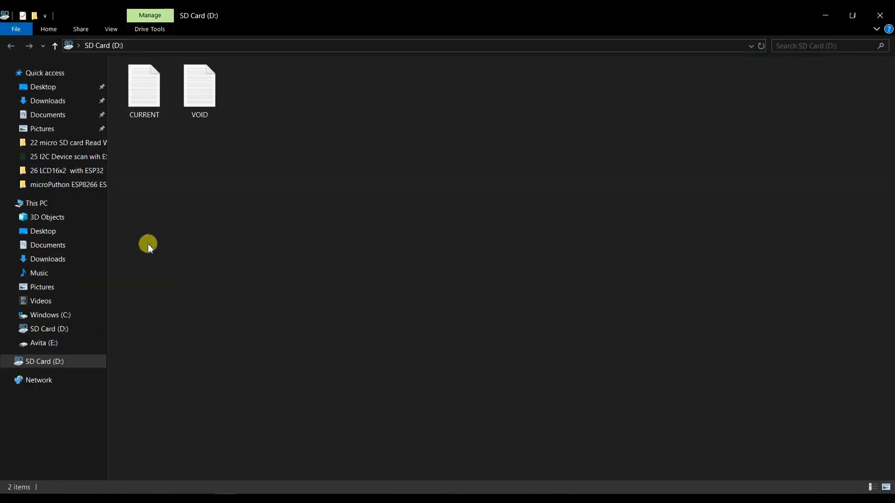
Open the VOID file from the SD card to view its welcome text, then close it
{"action": "left_click", "coordinate": [199, 86]}
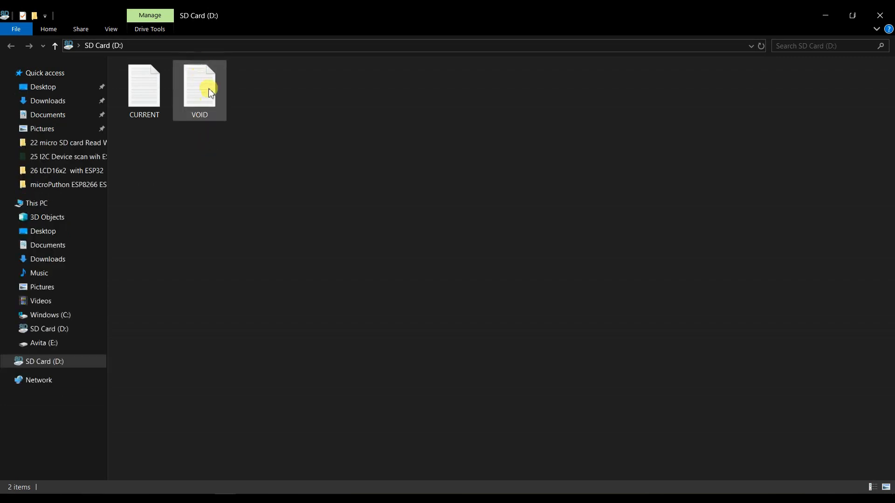
{"action": "mouse_move", "coordinate": [217, 99]}
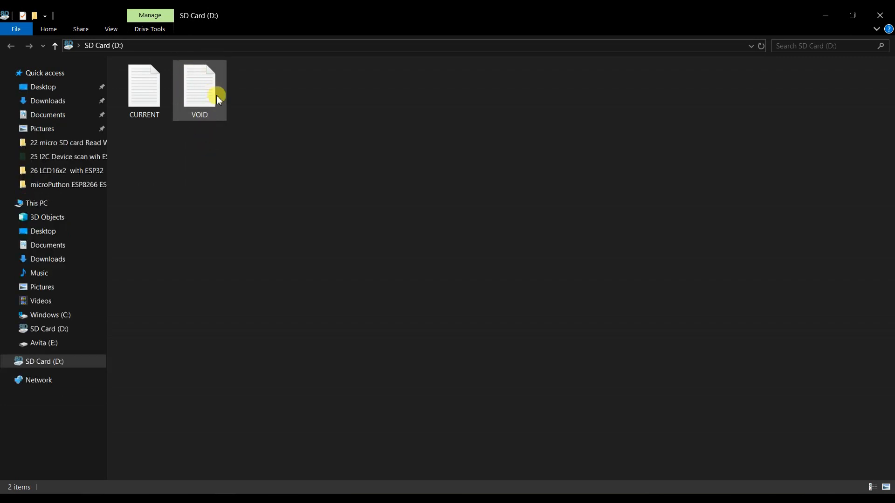
{"action": "mouse_move", "coordinate": [197, 93]}
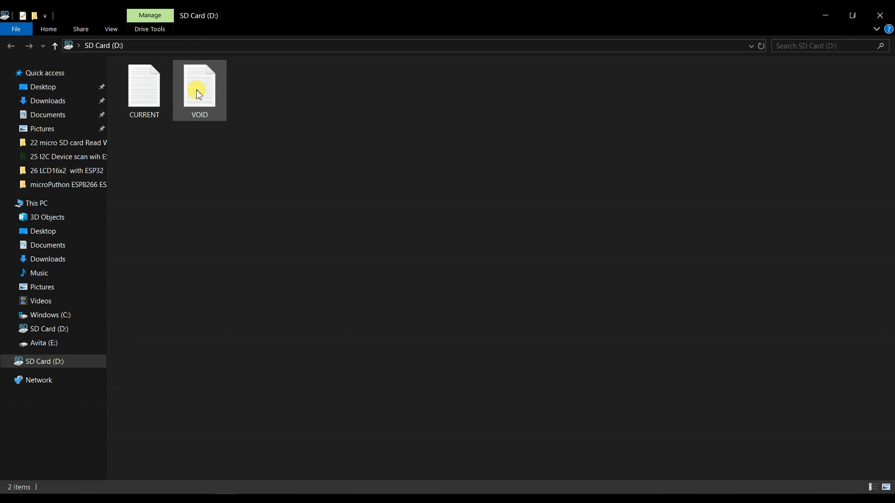
{"action": "double_click", "coordinate": [199, 86]}
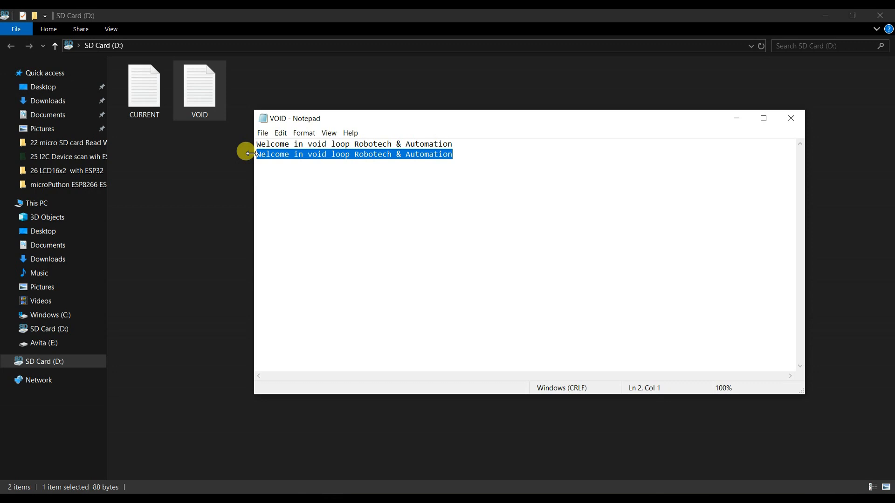
{"action": "mouse_move", "coordinate": [791, 120]}
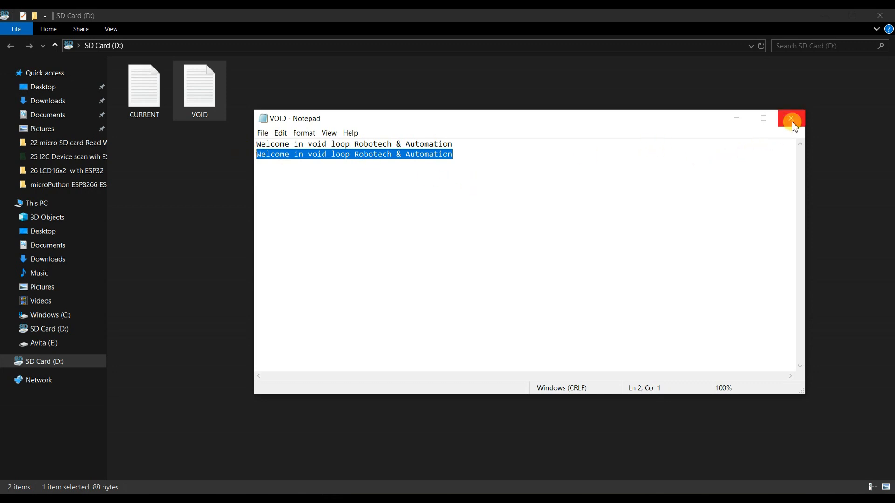
{"action": "left_click", "coordinate": [791, 119]}
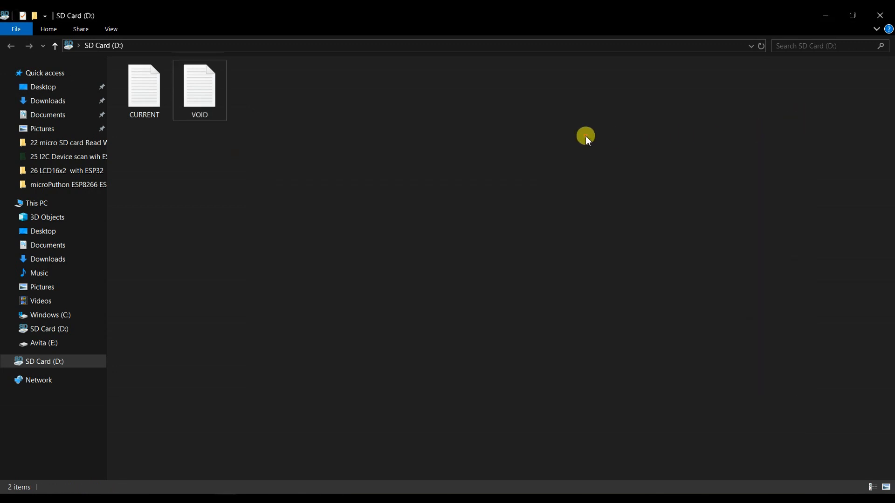
Create a 'tes' folder on the SD card and bring up its permanent-delete prompt
{"action": "right_click", "coordinate": [585, 135]}
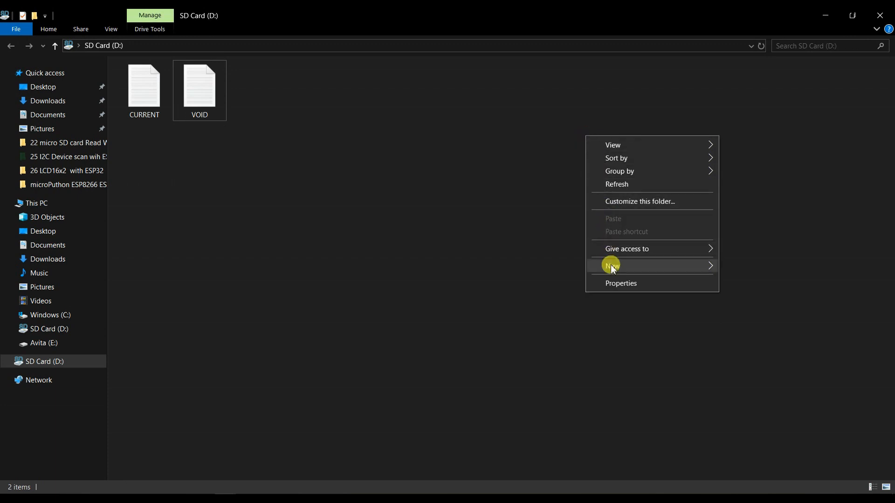
{"action": "mouse_move", "coordinate": [720, 270]}
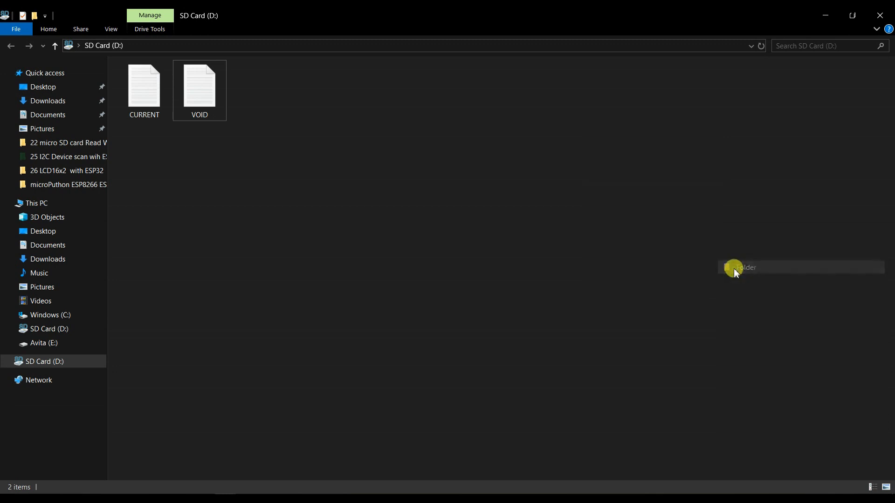
{"action": "left_click", "coordinate": [745, 267]}
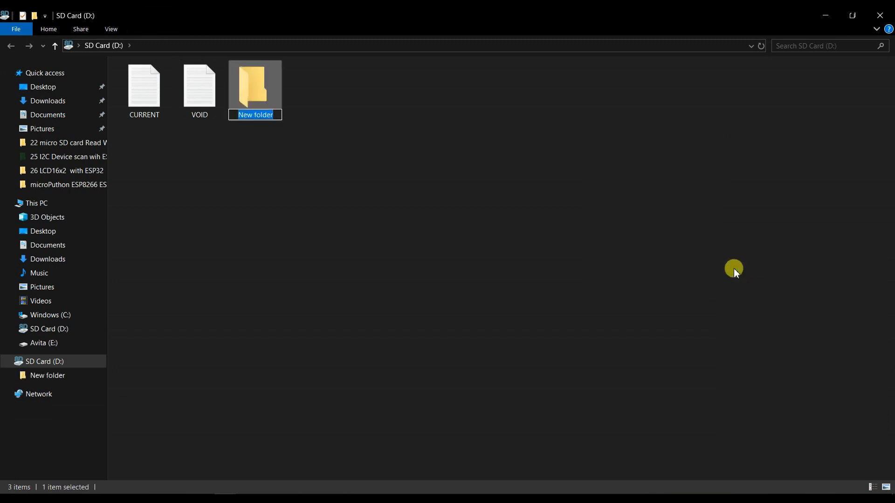
{"action": "type", "text": "test"}
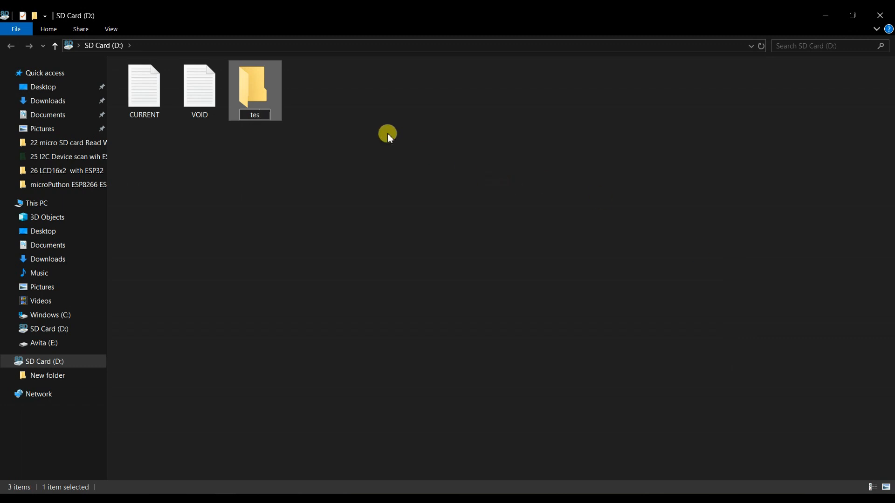
{"action": "key", "text": "Delete"}
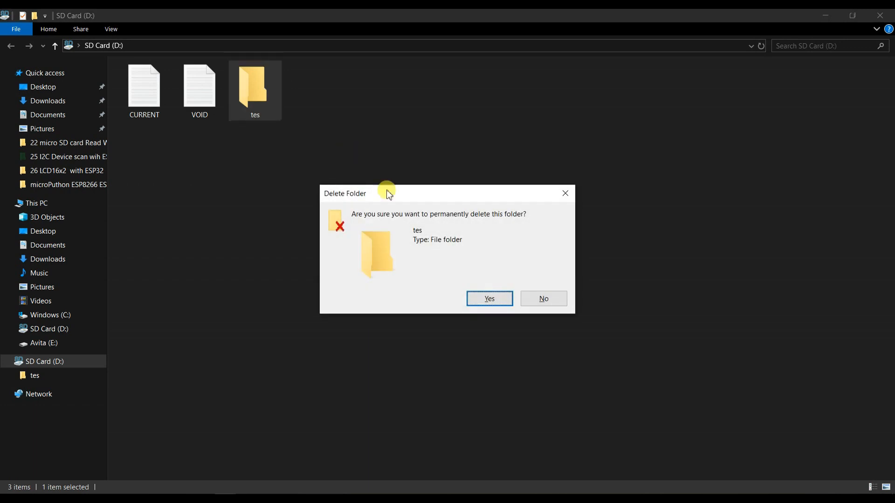
Delete the tes folder, then create a TEST text file on the SD card and open it in Notepad
{"action": "left_click", "coordinate": [488, 298]}
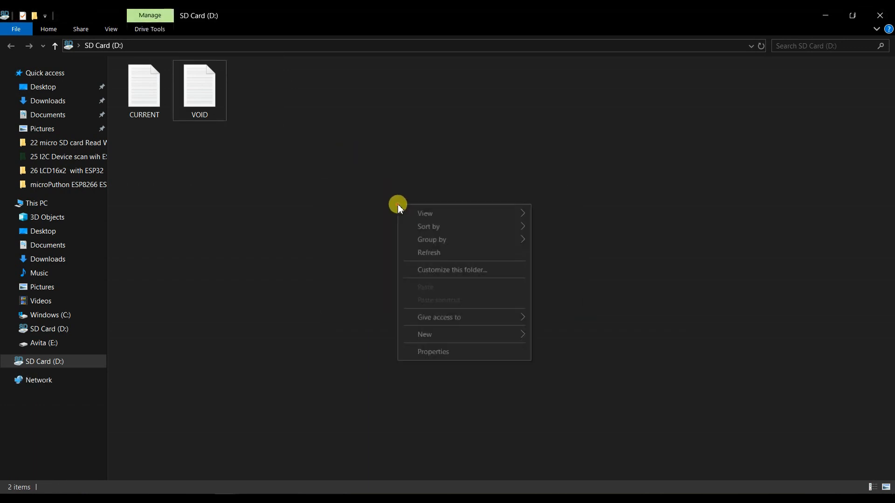
{"action": "mouse_move", "coordinate": [513, 336]}
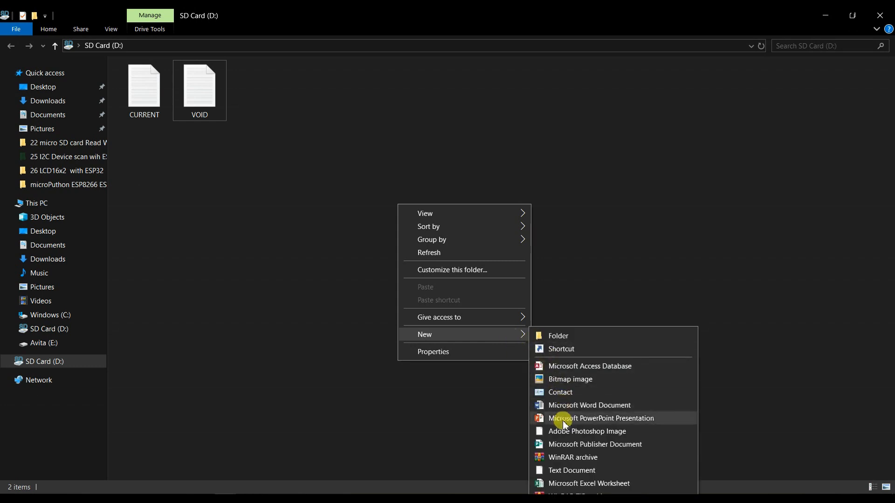
{"action": "left_click", "coordinate": [571, 470]}
{"action": "type", "text": "T"}
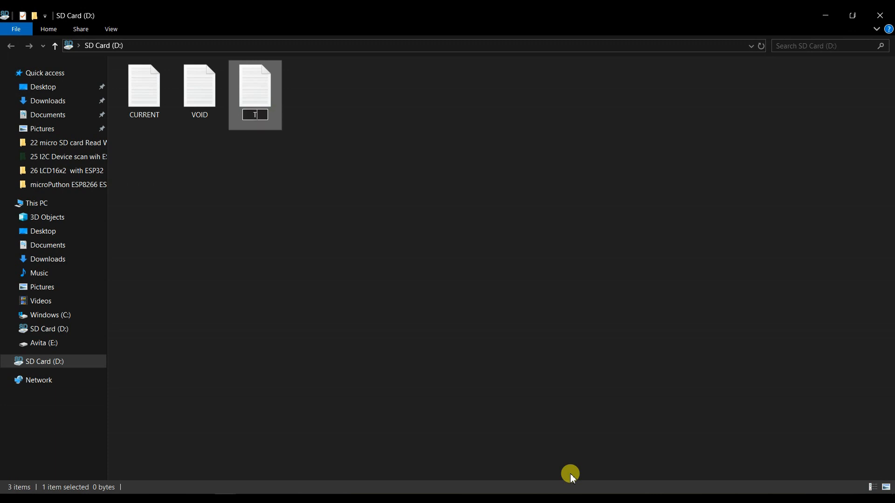
{"action": "type", "text": "EST"}
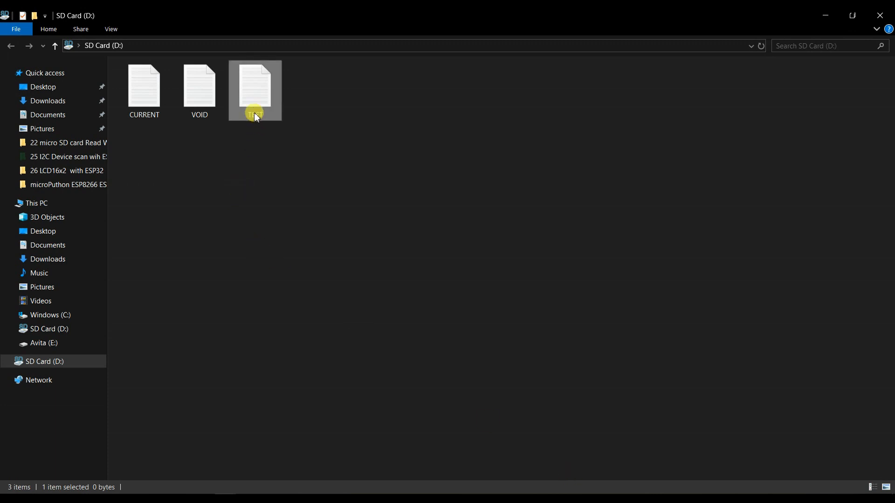
{"action": "double_click", "coordinate": [254, 88]}
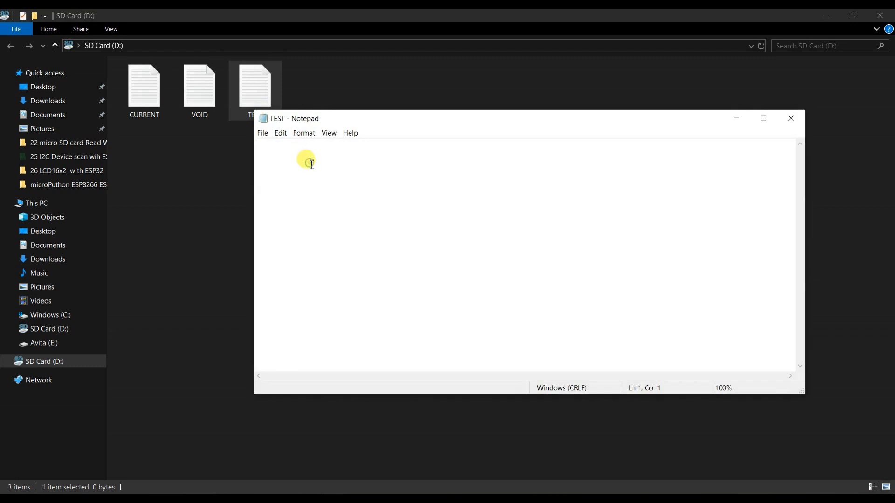
Type 'Hello I am void loop robotech' into the TEST file
{"action": "type", "text": "H"}
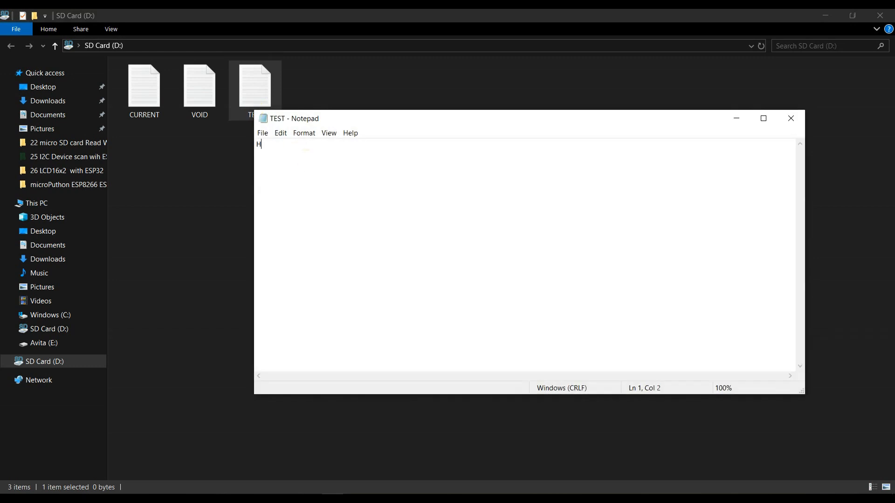
{"action": "type", "text": "ello"}
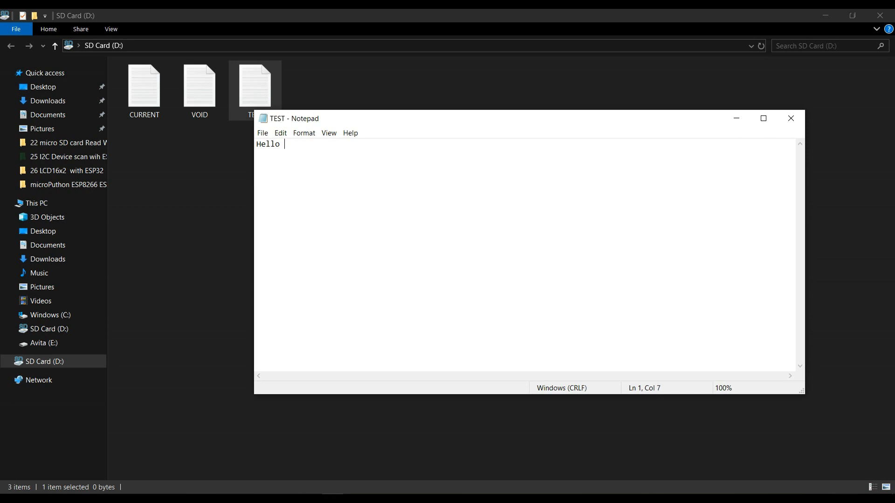
{"action": "type", "text": "I am"}
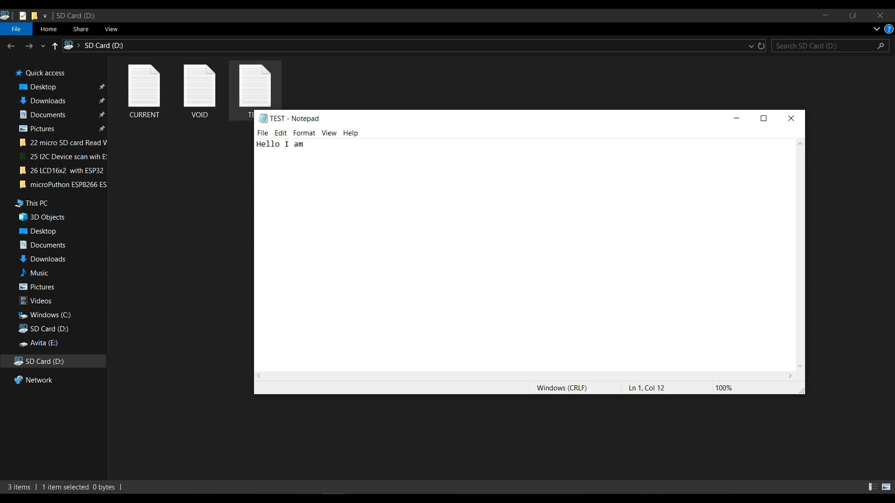
{"action": "type", "text": "void"}
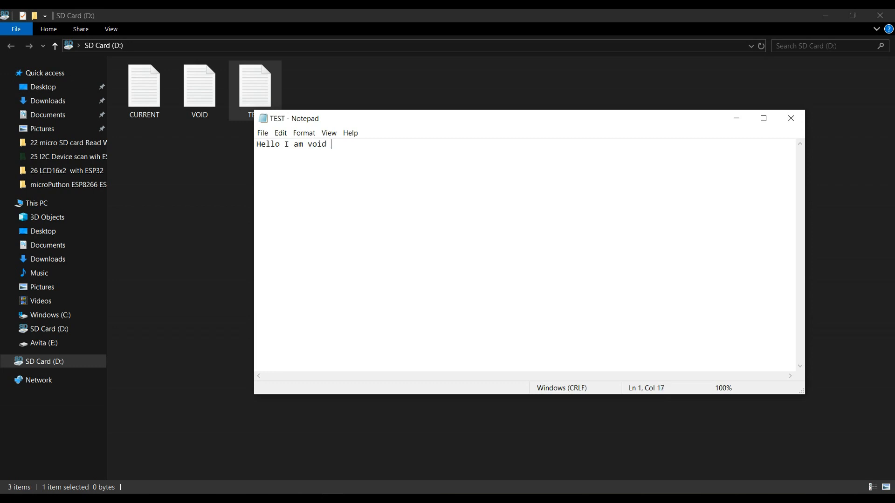
{"action": "type", "text": "loop ro"}
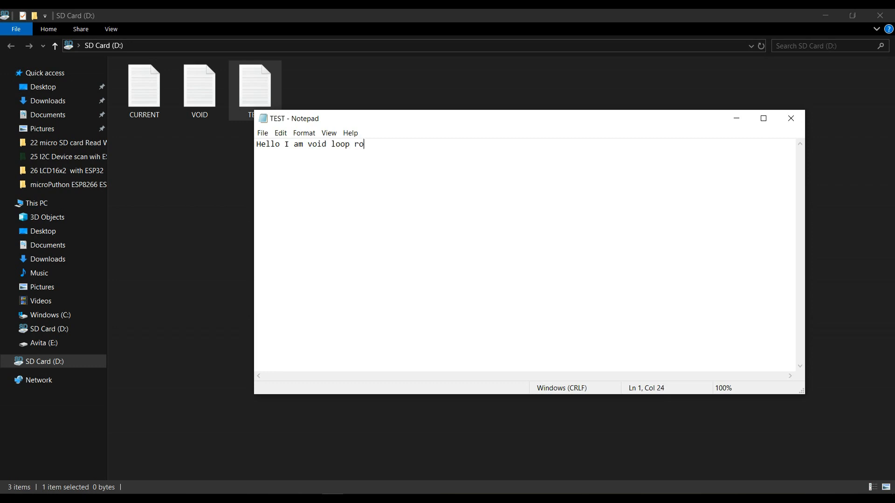
{"action": "type", "text": "botech"}
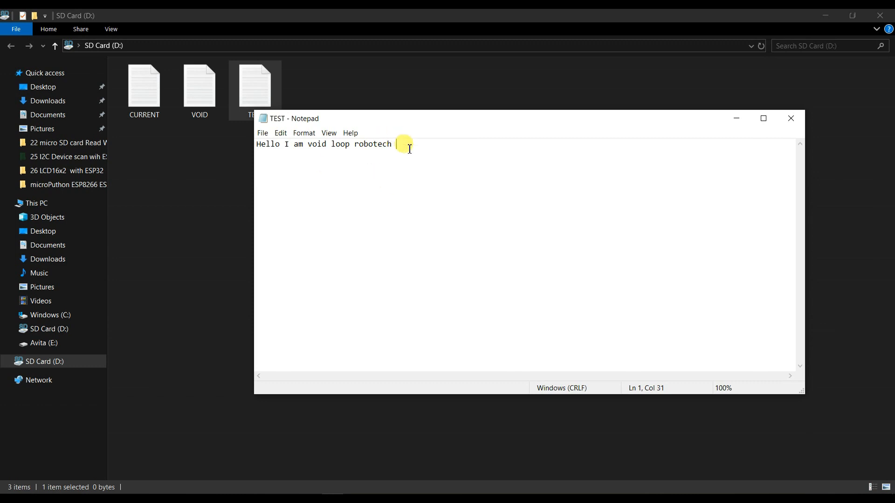
Save the TEST file and close Notepad
{"action": "left_click", "coordinate": [262, 133]}
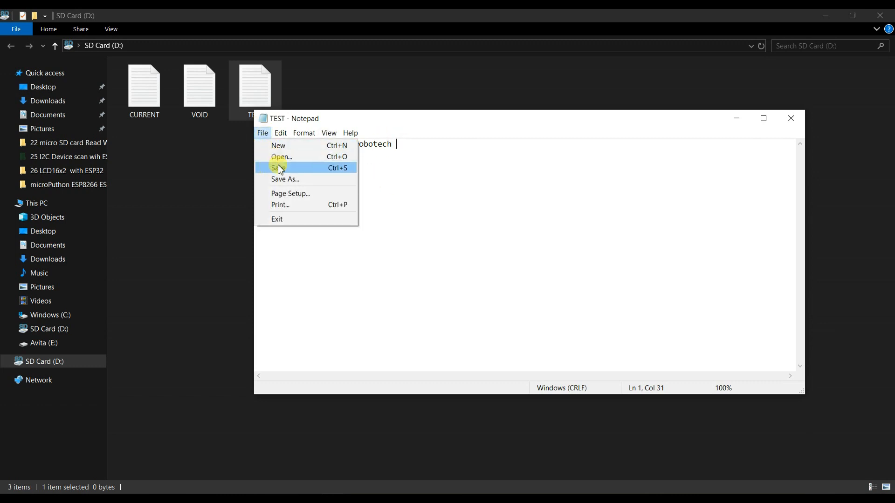
{"action": "left_click", "coordinate": [278, 167]}
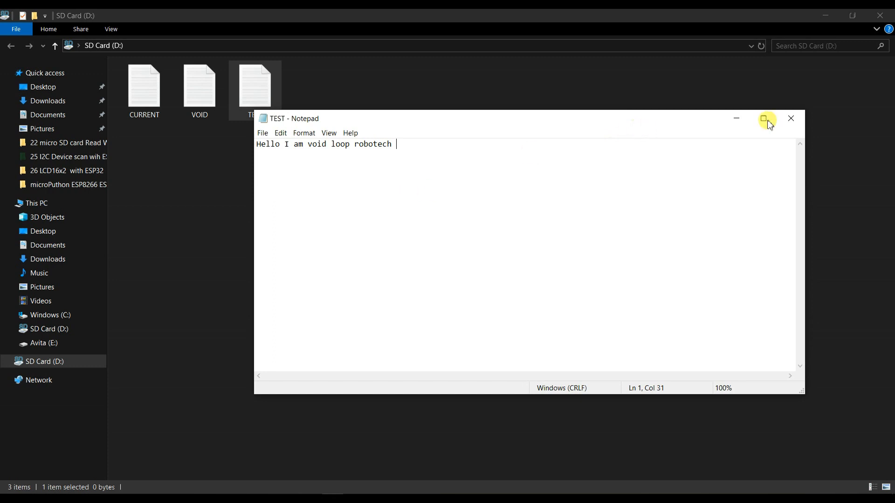
{"action": "left_click", "coordinate": [791, 117]}
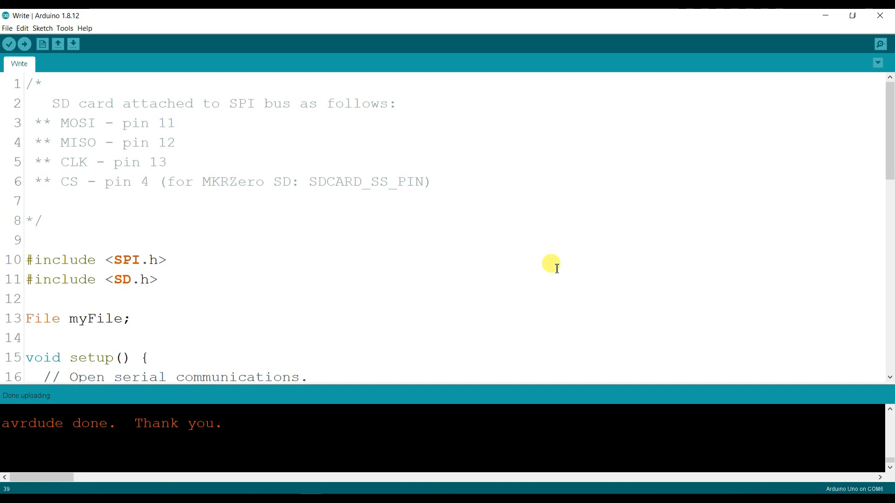
{"action": "mouse_move", "coordinate": [398, 284]}
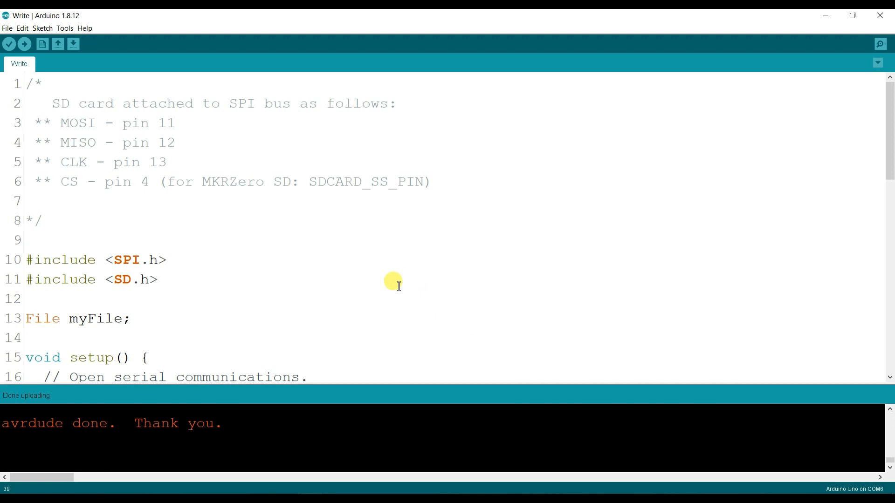
{"action": "mouse_move", "coordinate": [374, 350]}
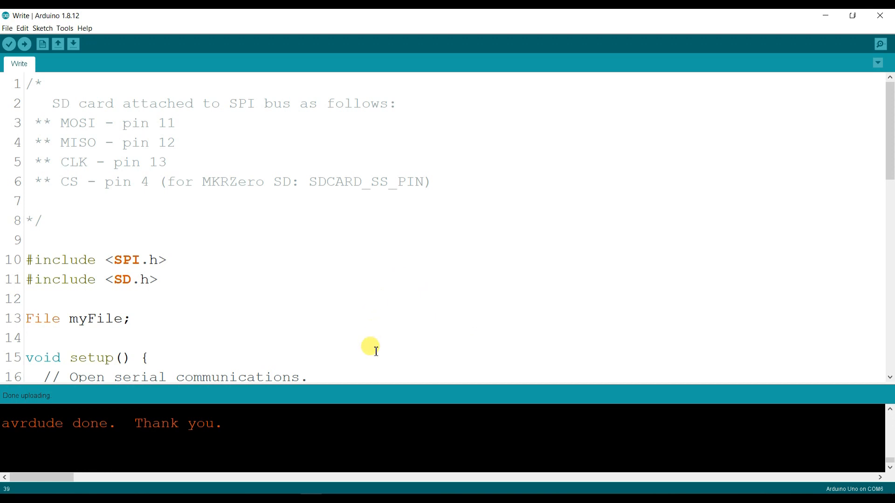
{"action": "scroll", "scroll_direction": "down", "scroll_amount": 3}
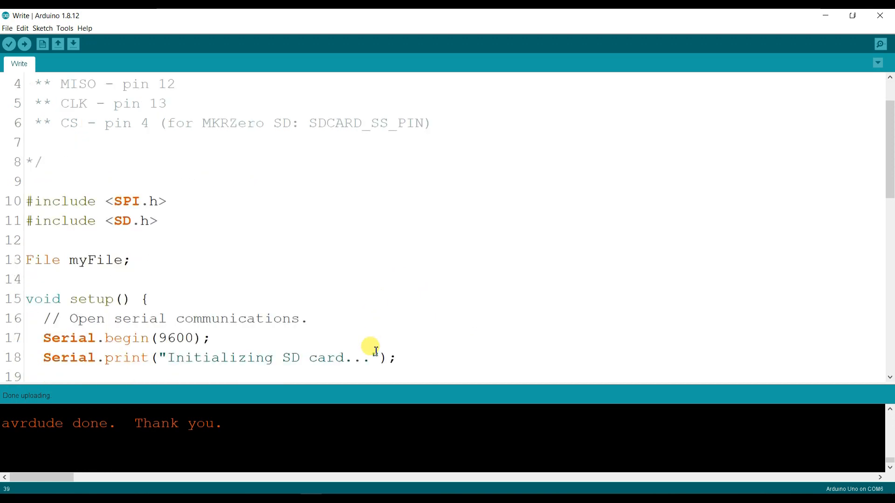
{"action": "mouse_move", "coordinate": [780, 60]}
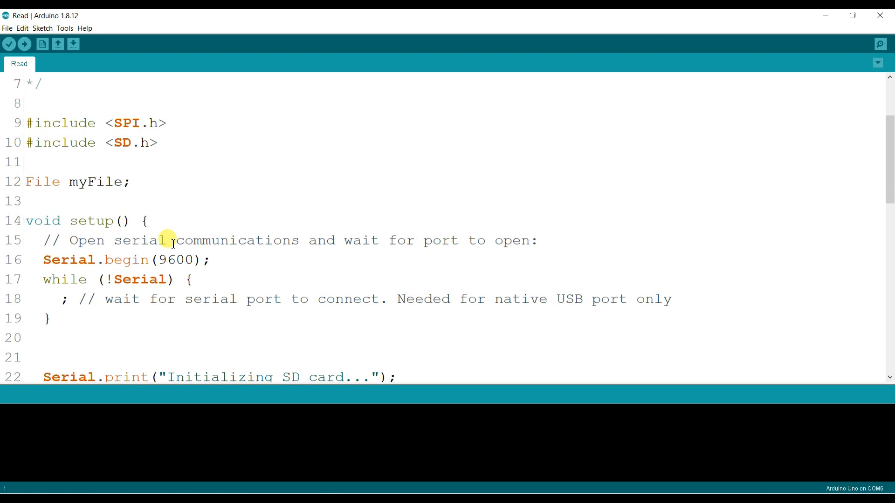
{"action": "mouse_move", "coordinate": [165, 143]}
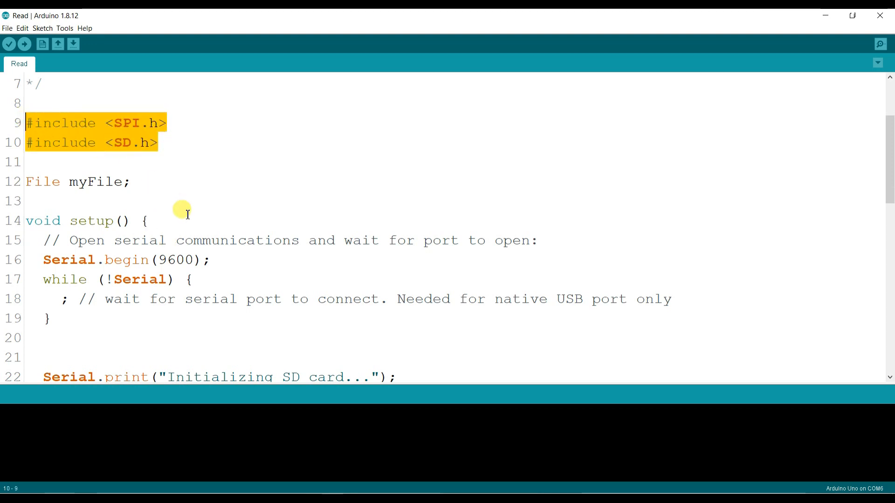
{"action": "scroll", "scroll_direction": "down", "scroll_amount": 3}
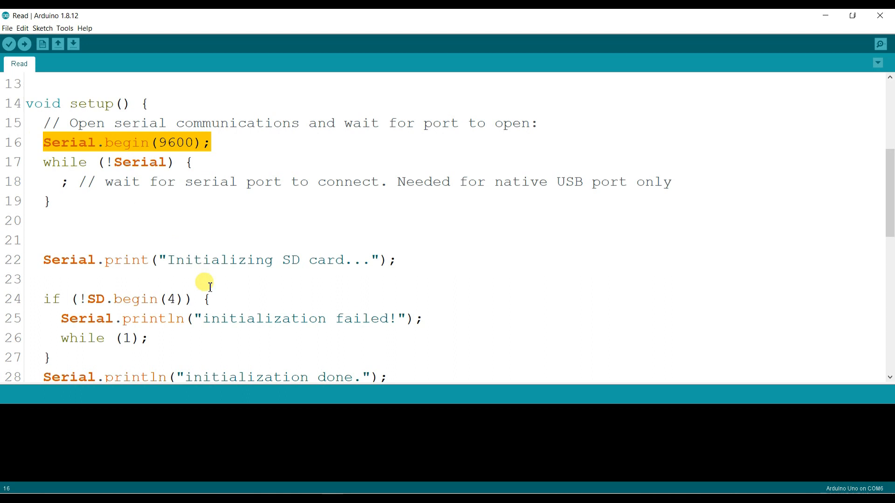
{"action": "scroll", "scroll_direction": "down", "scroll_amount": 3}
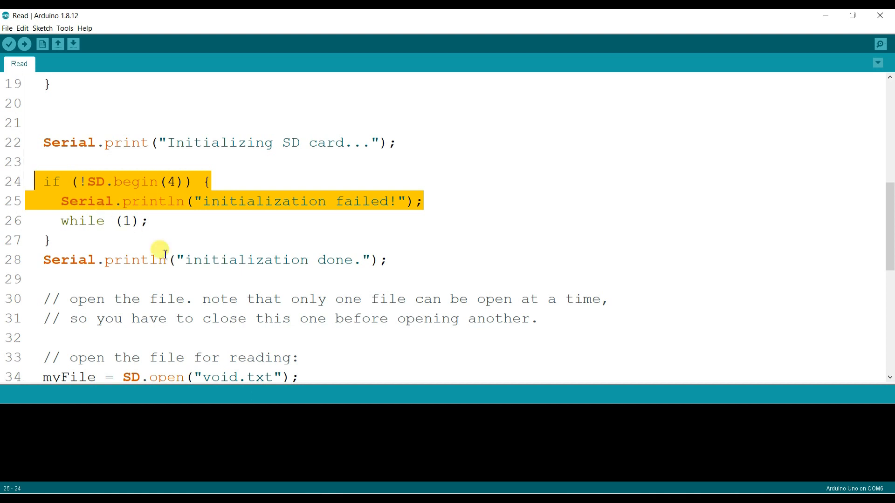
{"action": "scroll", "scroll_direction": "down", "scroll_amount": 3}
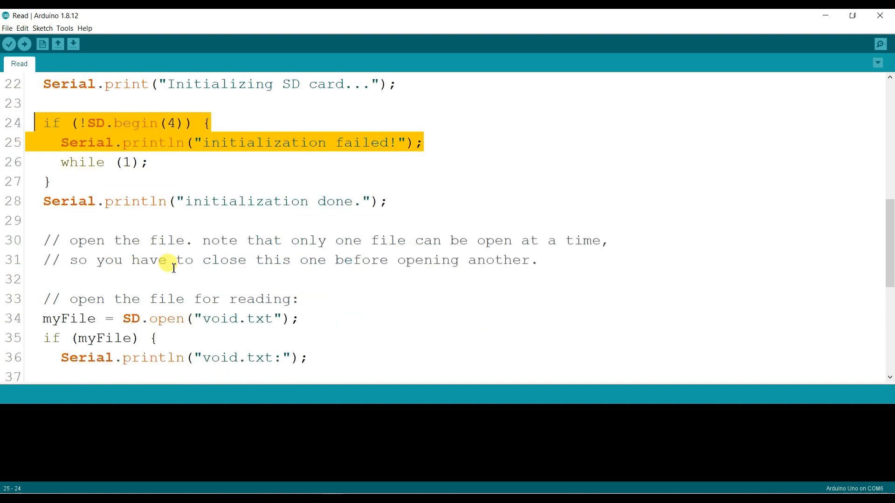
{"action": "scroll", "scroll_direction": "down", "scroll_amount": 3}
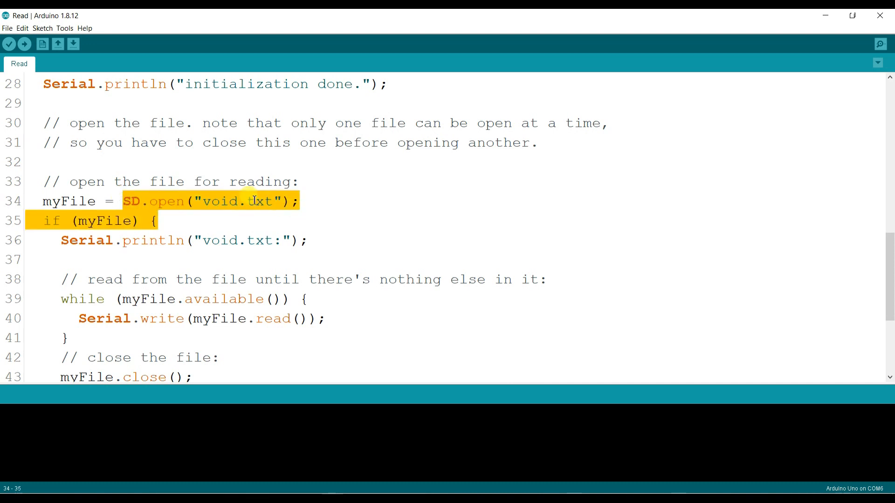
Change the SD.open file name from void.txt to TEST.txt and select 'void' in the label
{"action": "left_click", "coordinate": [236, 200]}
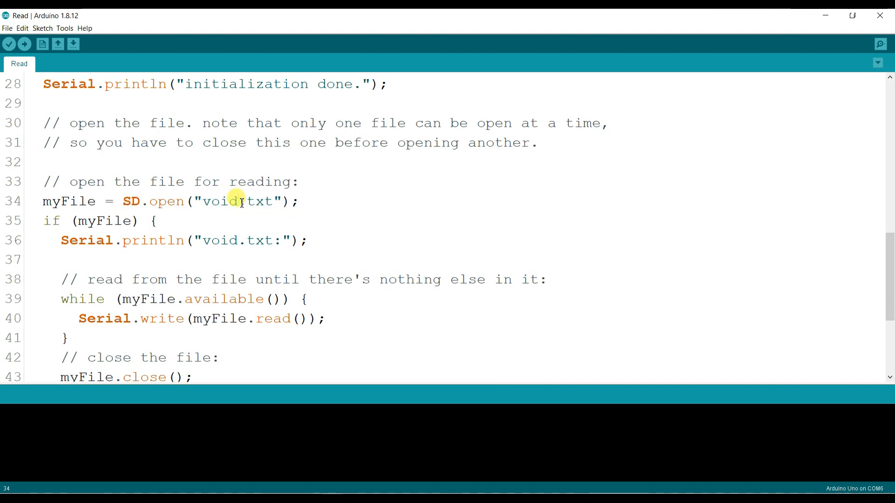
{"action": "key", "text": "Backspace"}
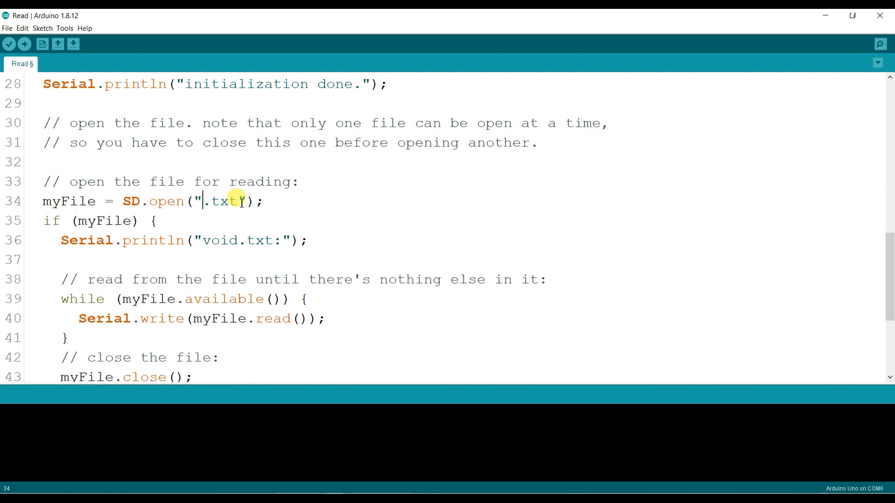
{"action": "type", "text": "TEST"}
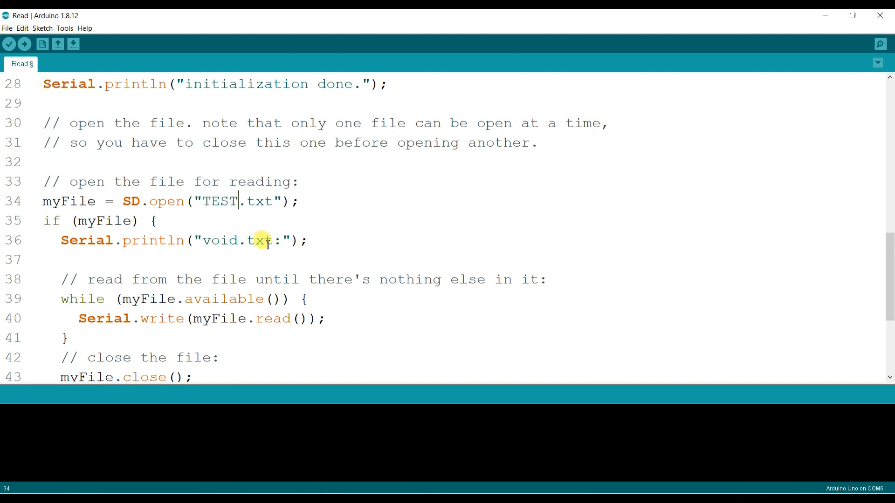
{"action": "double_click", "coordinate": [220, 240]}
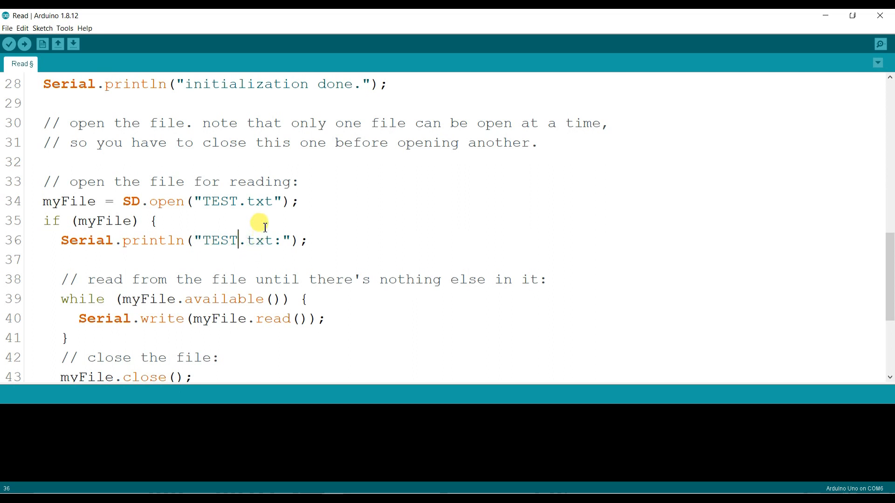
{"action": "mouse_move", "coordinate": [187, 233]}
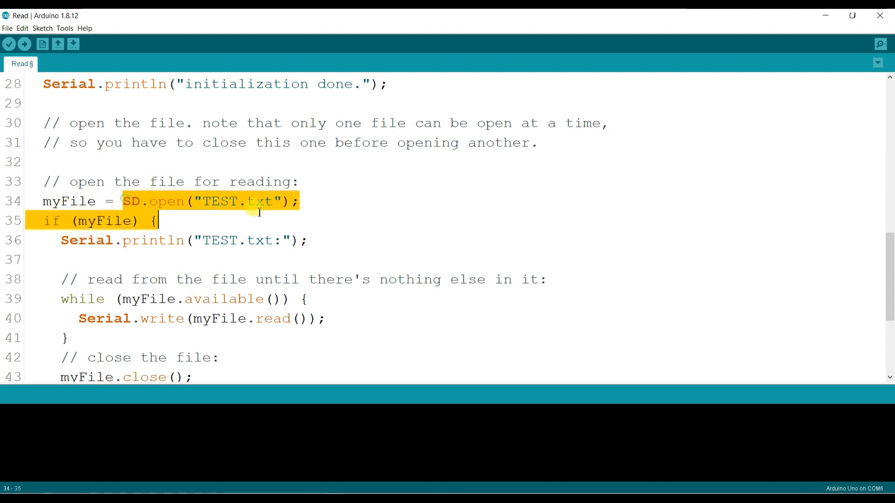
Select words in the sketch and scroll down through the read loop to myFile.close()
{"action": "left_click", "coordinate": [80, 200]}
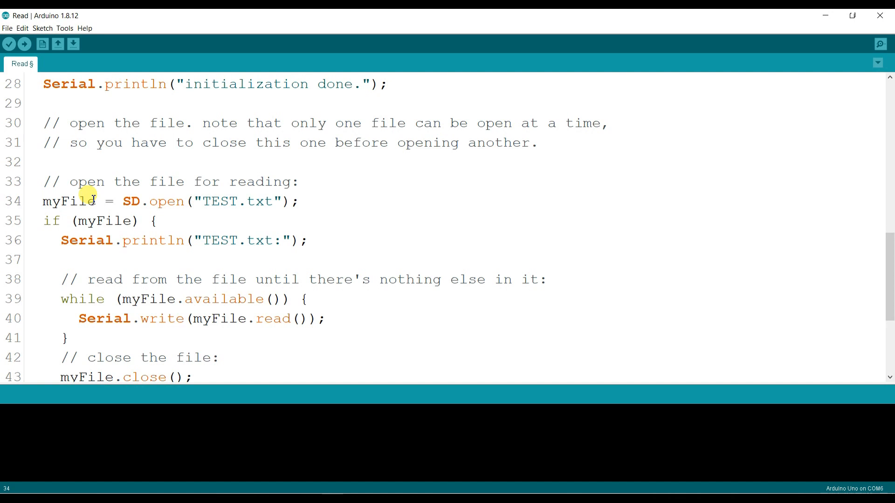
{"action": "double_click", "coordinate": [68, 201]}
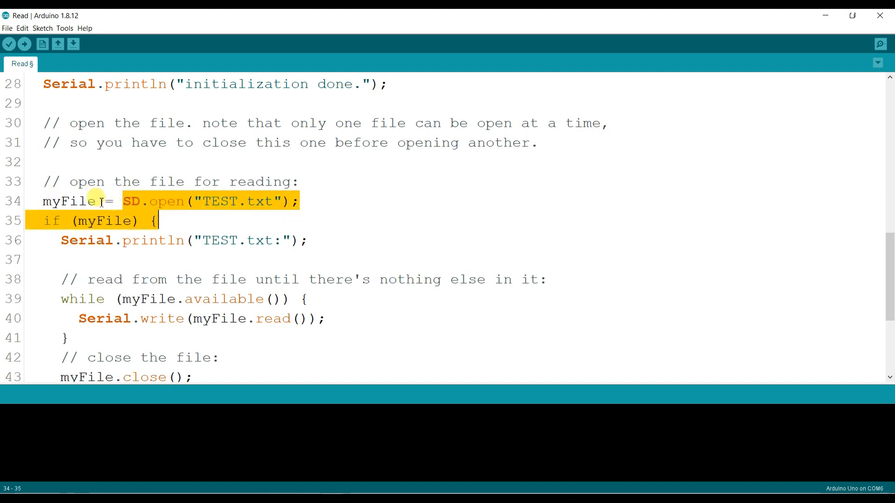
{"action": "left_click", "coordinate": [119, 221]}
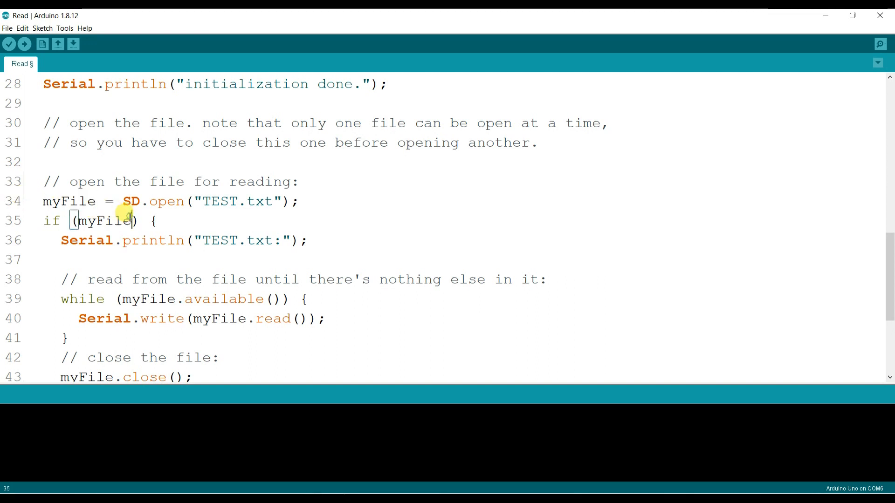
{"action": "double_click", "coordinate": [104, 221]}
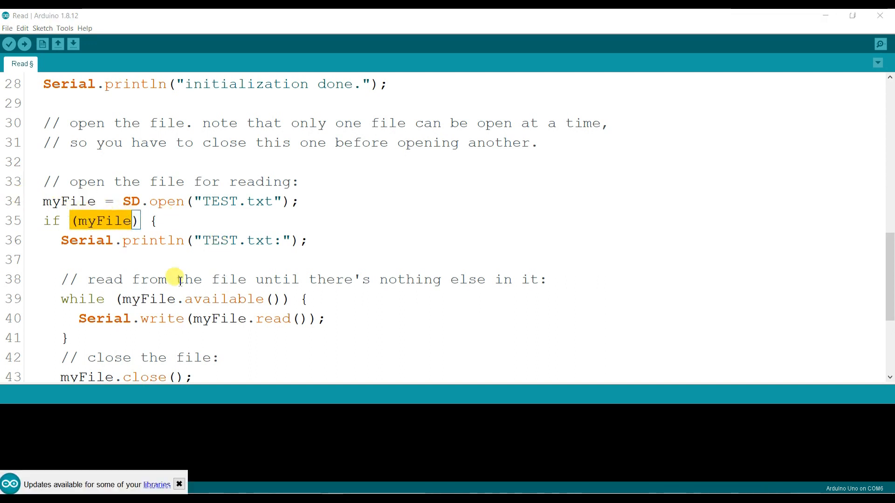
{"action": "mouse_move", "coordinate": [319, 319]}
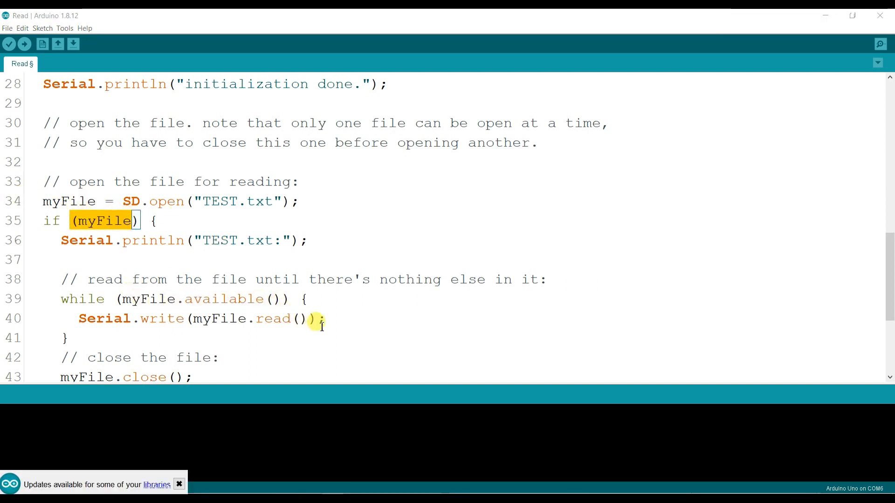
{"action": "double_click", "coordinate": [220, 319]}
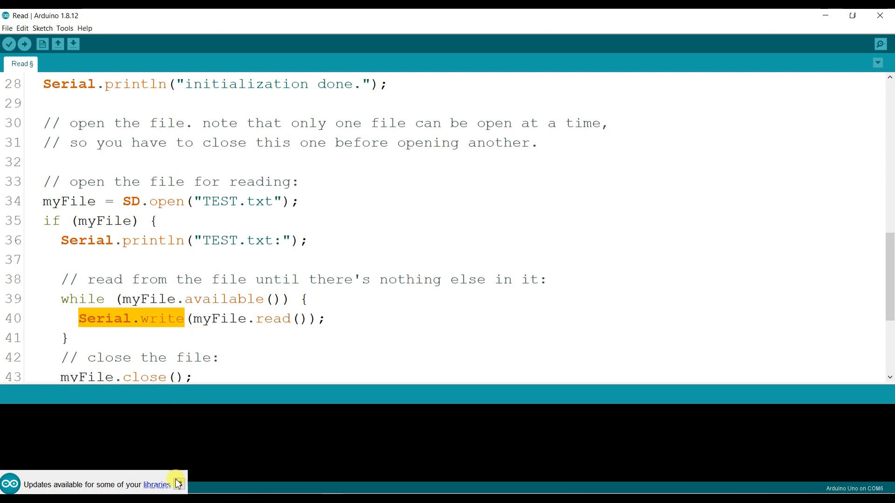
{"action": "scroll", "scroll_direction": "down", "scroll_amount": 3}
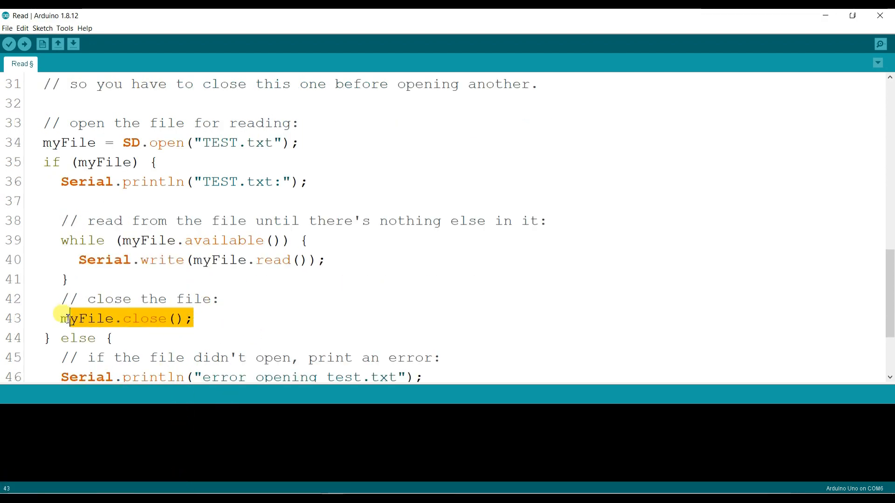
{"action": "scroll", "scroll_direction": "down", "scroll_amount": 3}
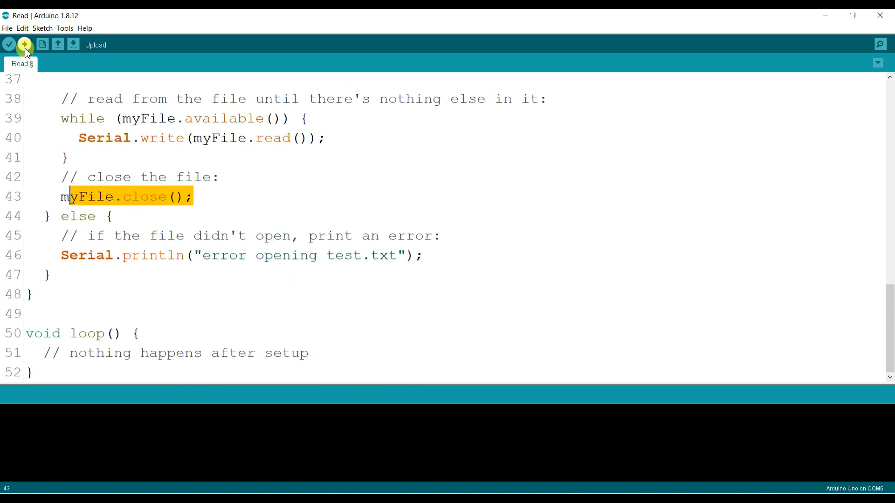
Upload the edited Read sketch to the Arduino Uno on COM6
{"action": "left_click", "coordinate": [24, 45]}
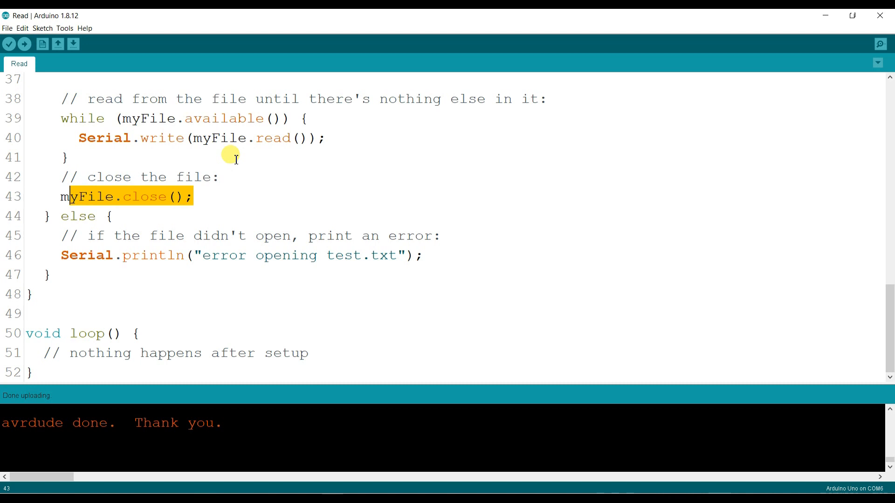
{"action": "mouse_move", "coordinate": [834, 51]}
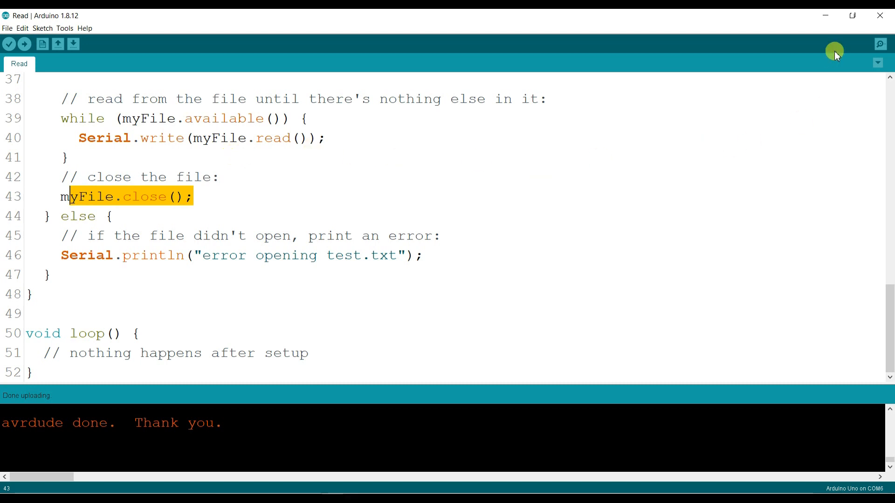
{"action": "left_click", "coordinate": [880, 44]}
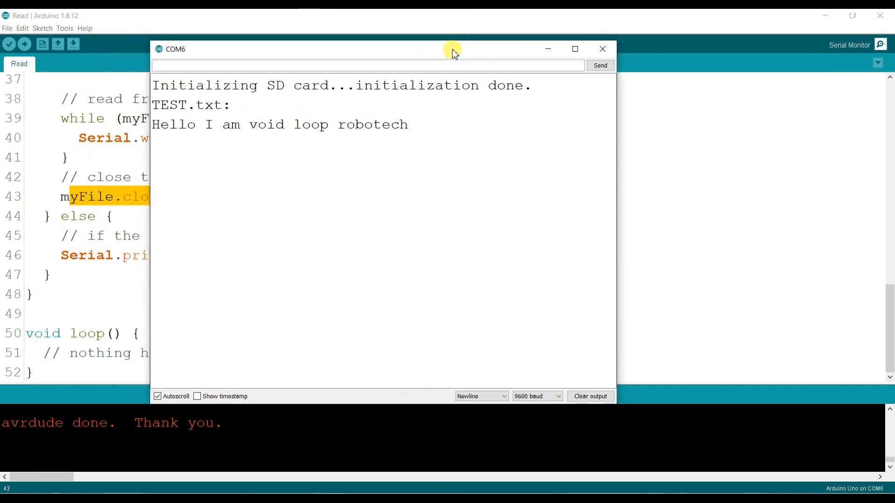
{"action": "mouse_move", "coordinate": [181, 94]}
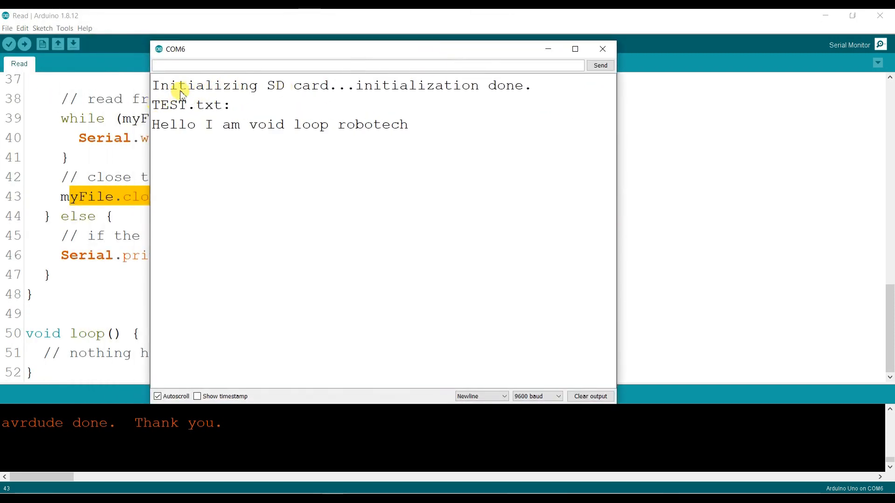
Check that the Serial Monitor shows SD initialization done and 'Hello I am void loop robotech'
{"action": "double_click", "coordinate": [171, 105]}
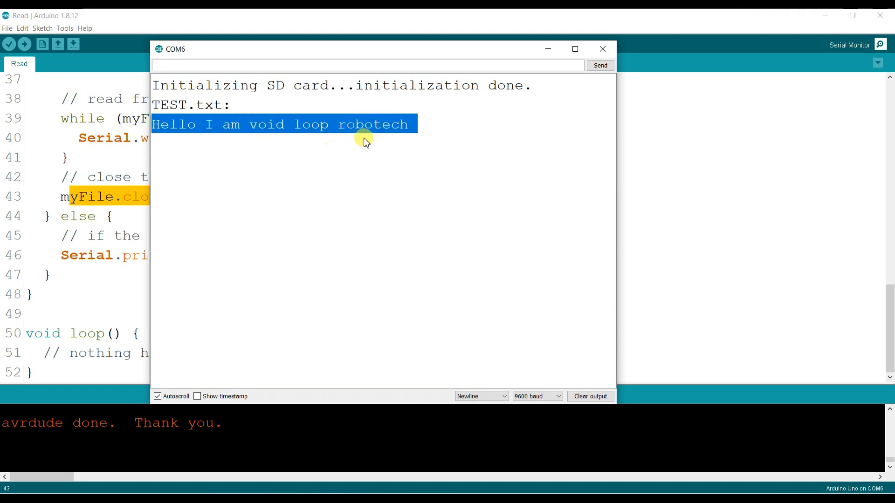
{"action": "left_click", "coordinate": [411, 124]}
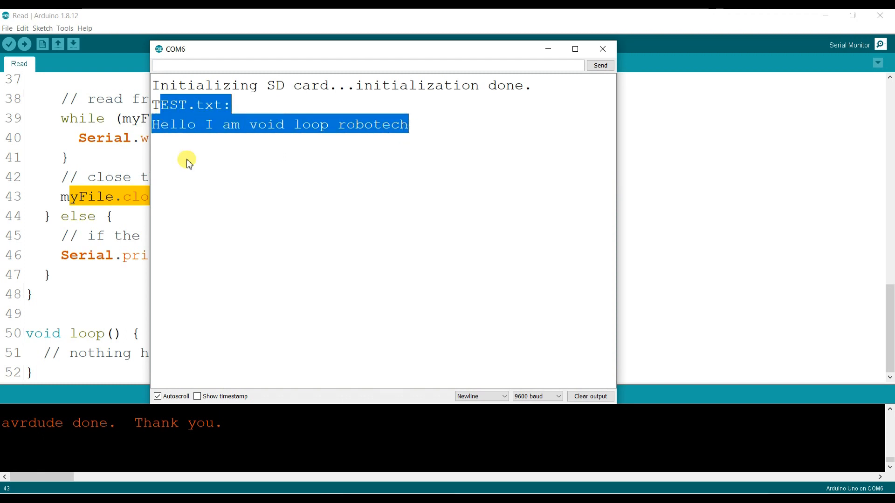
{"action": "left_click", "coordinate": [214, 207]}
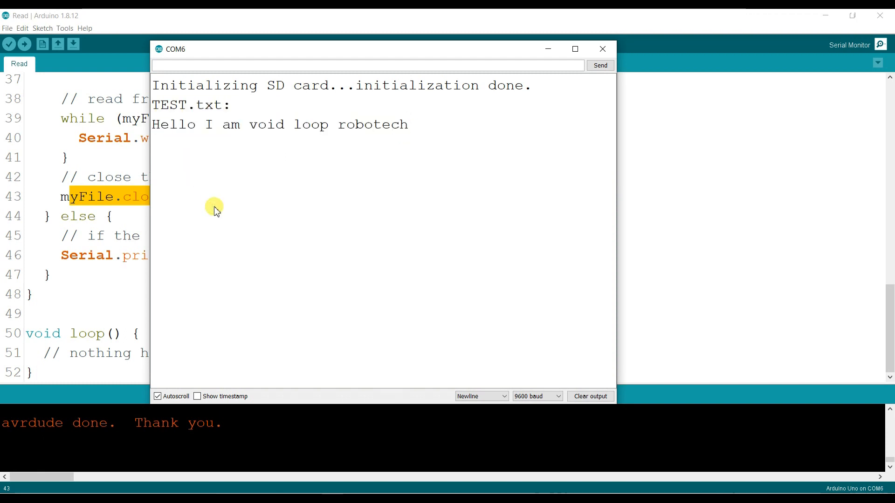